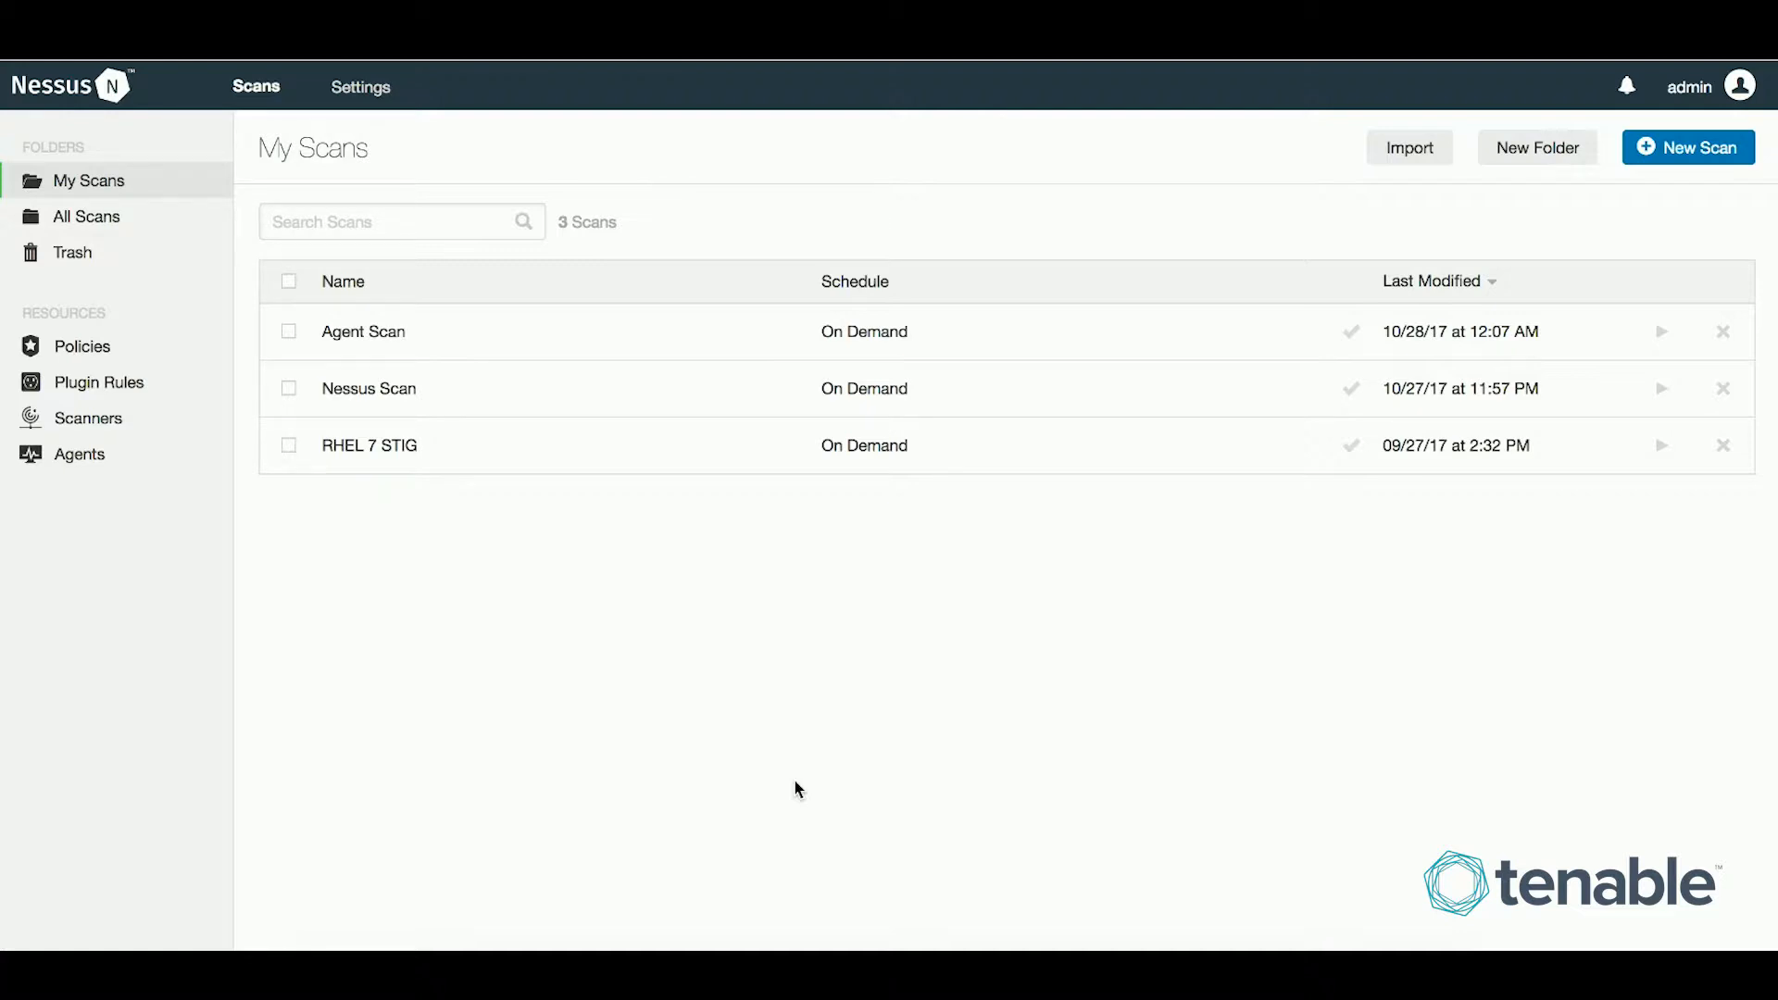
mouse_move(778, 634)
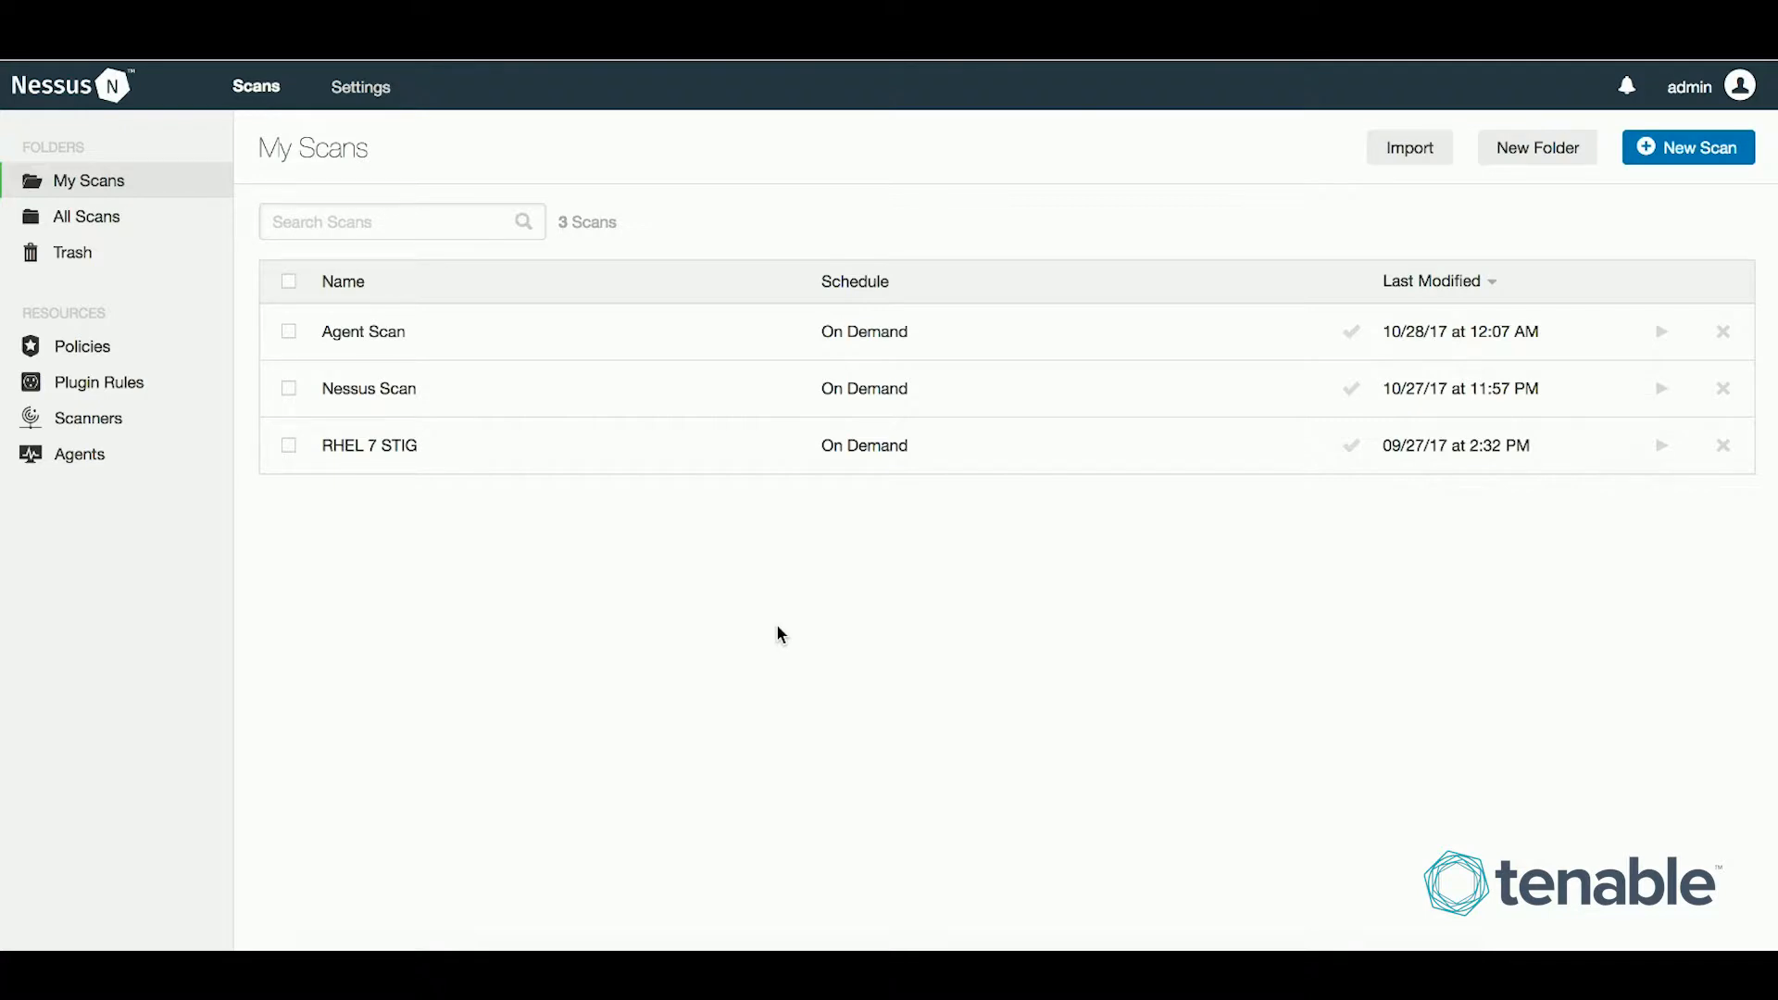
mouse_move(820, 704)
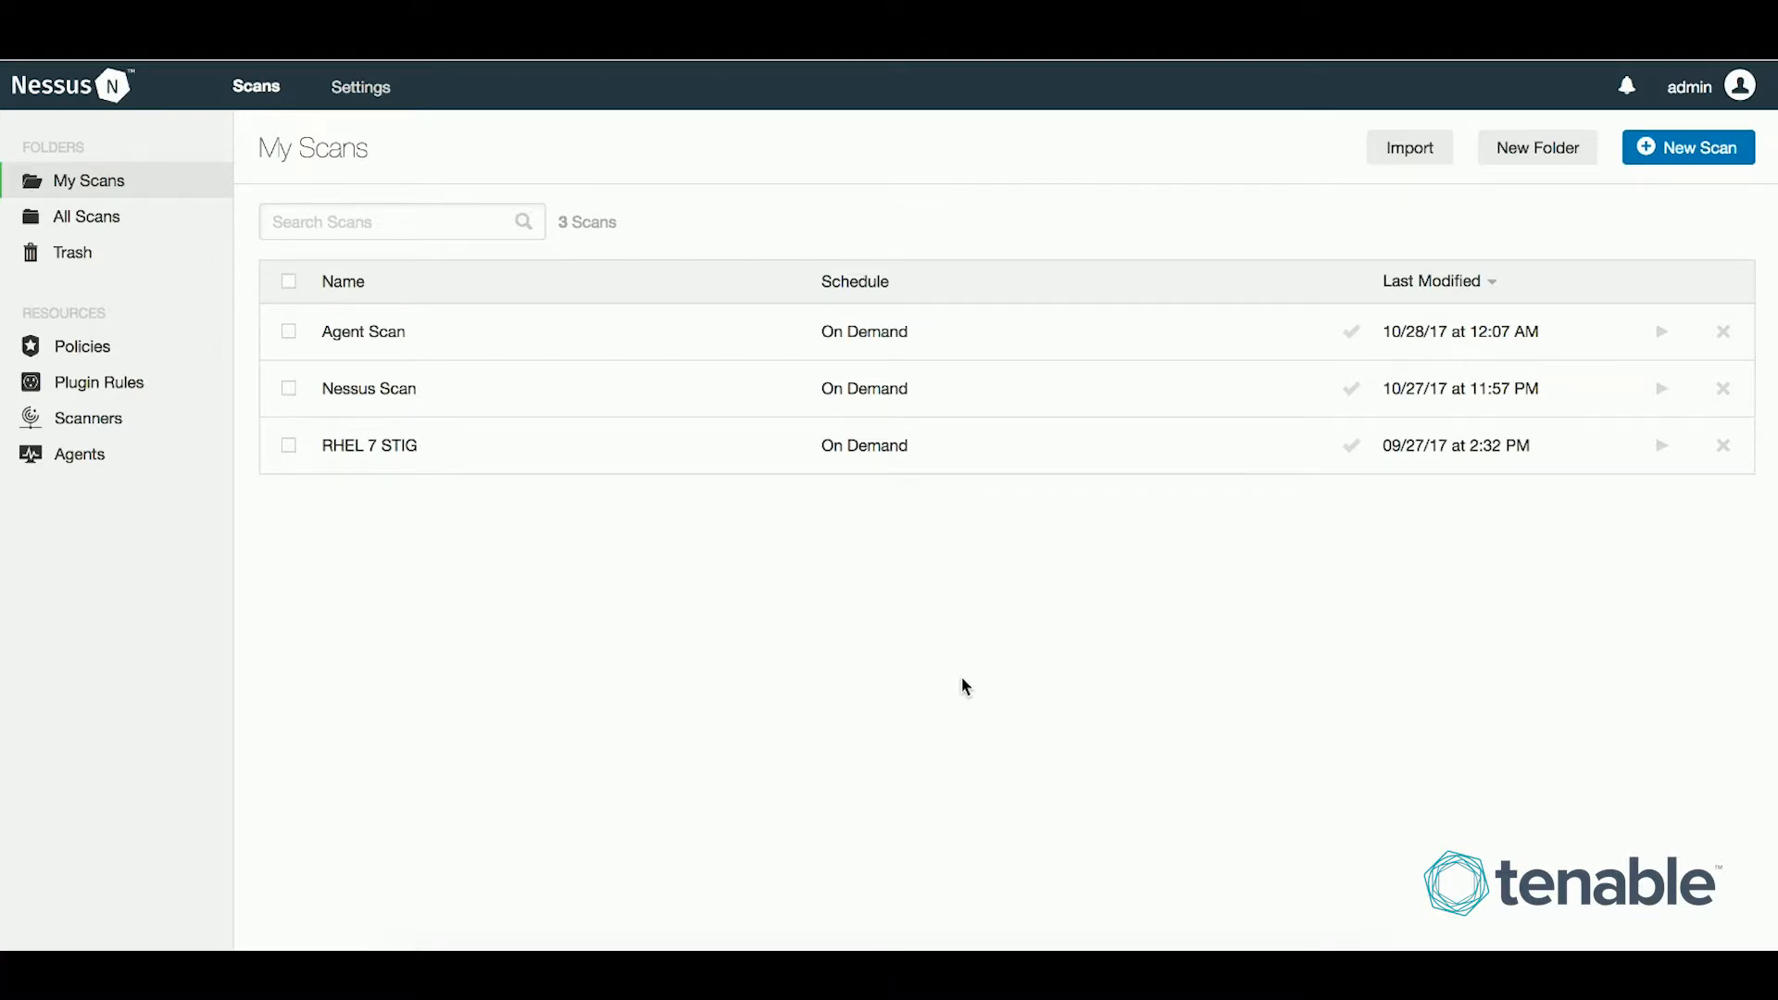
mouse_move(840, 744)
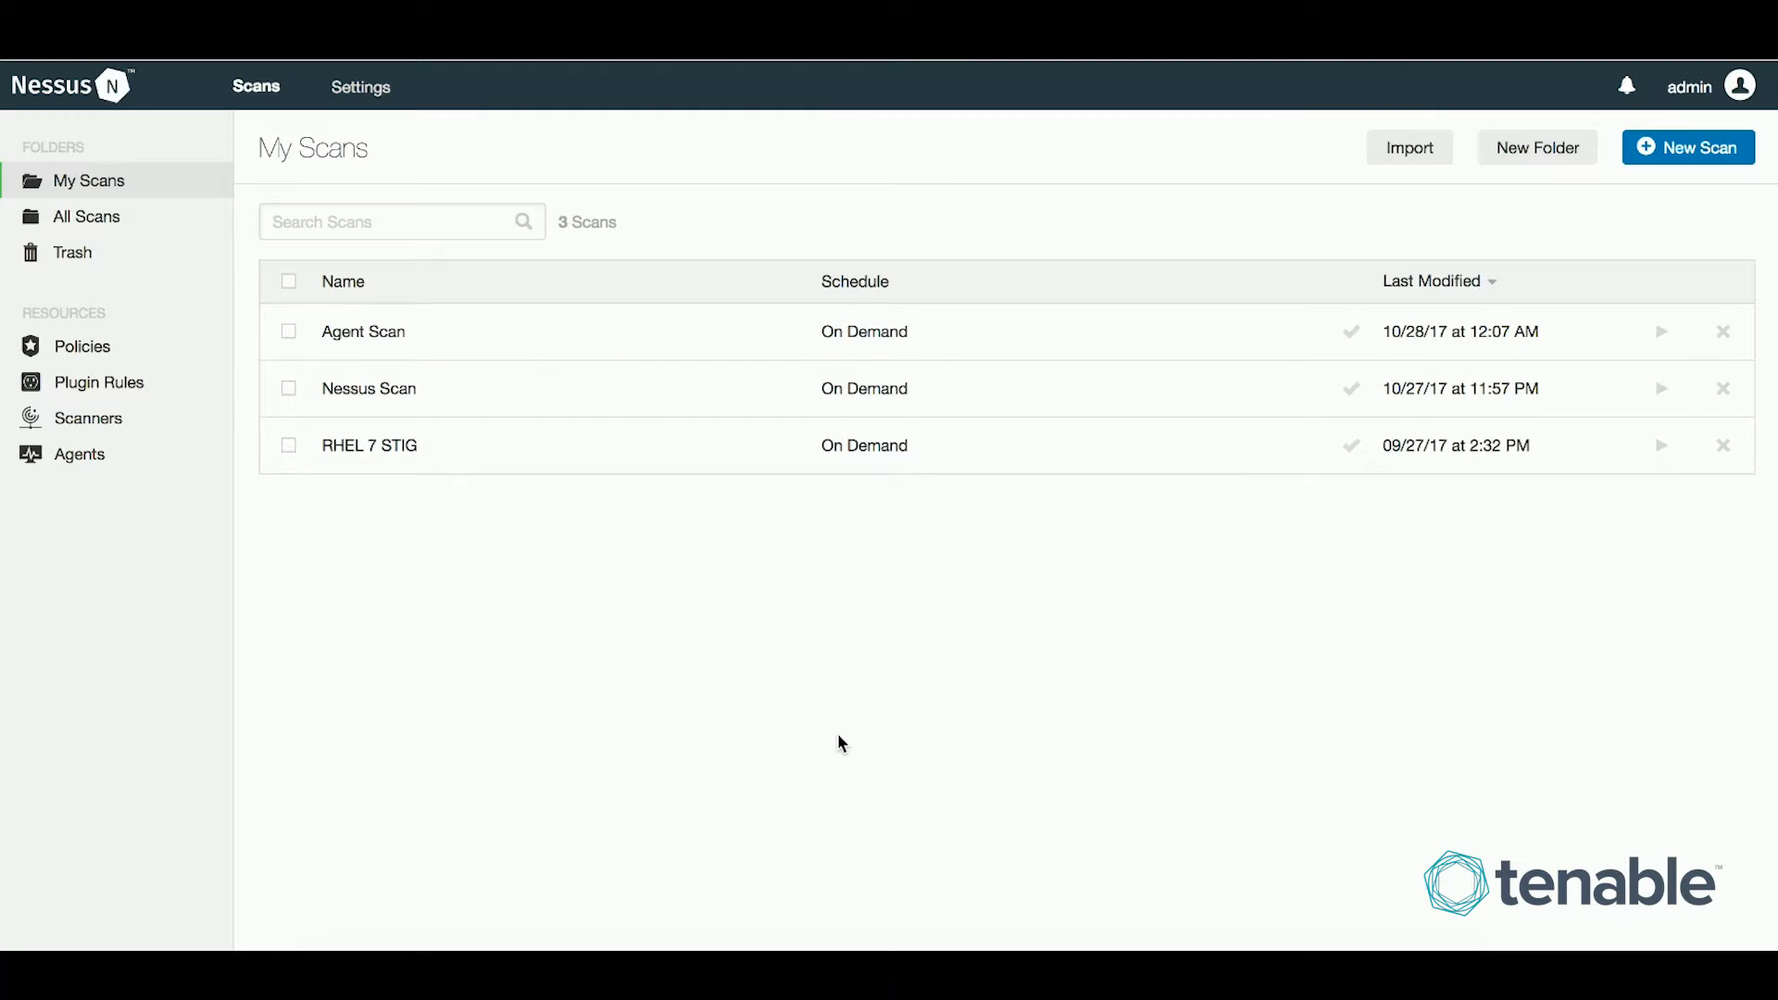
mouse_move(856, 646)
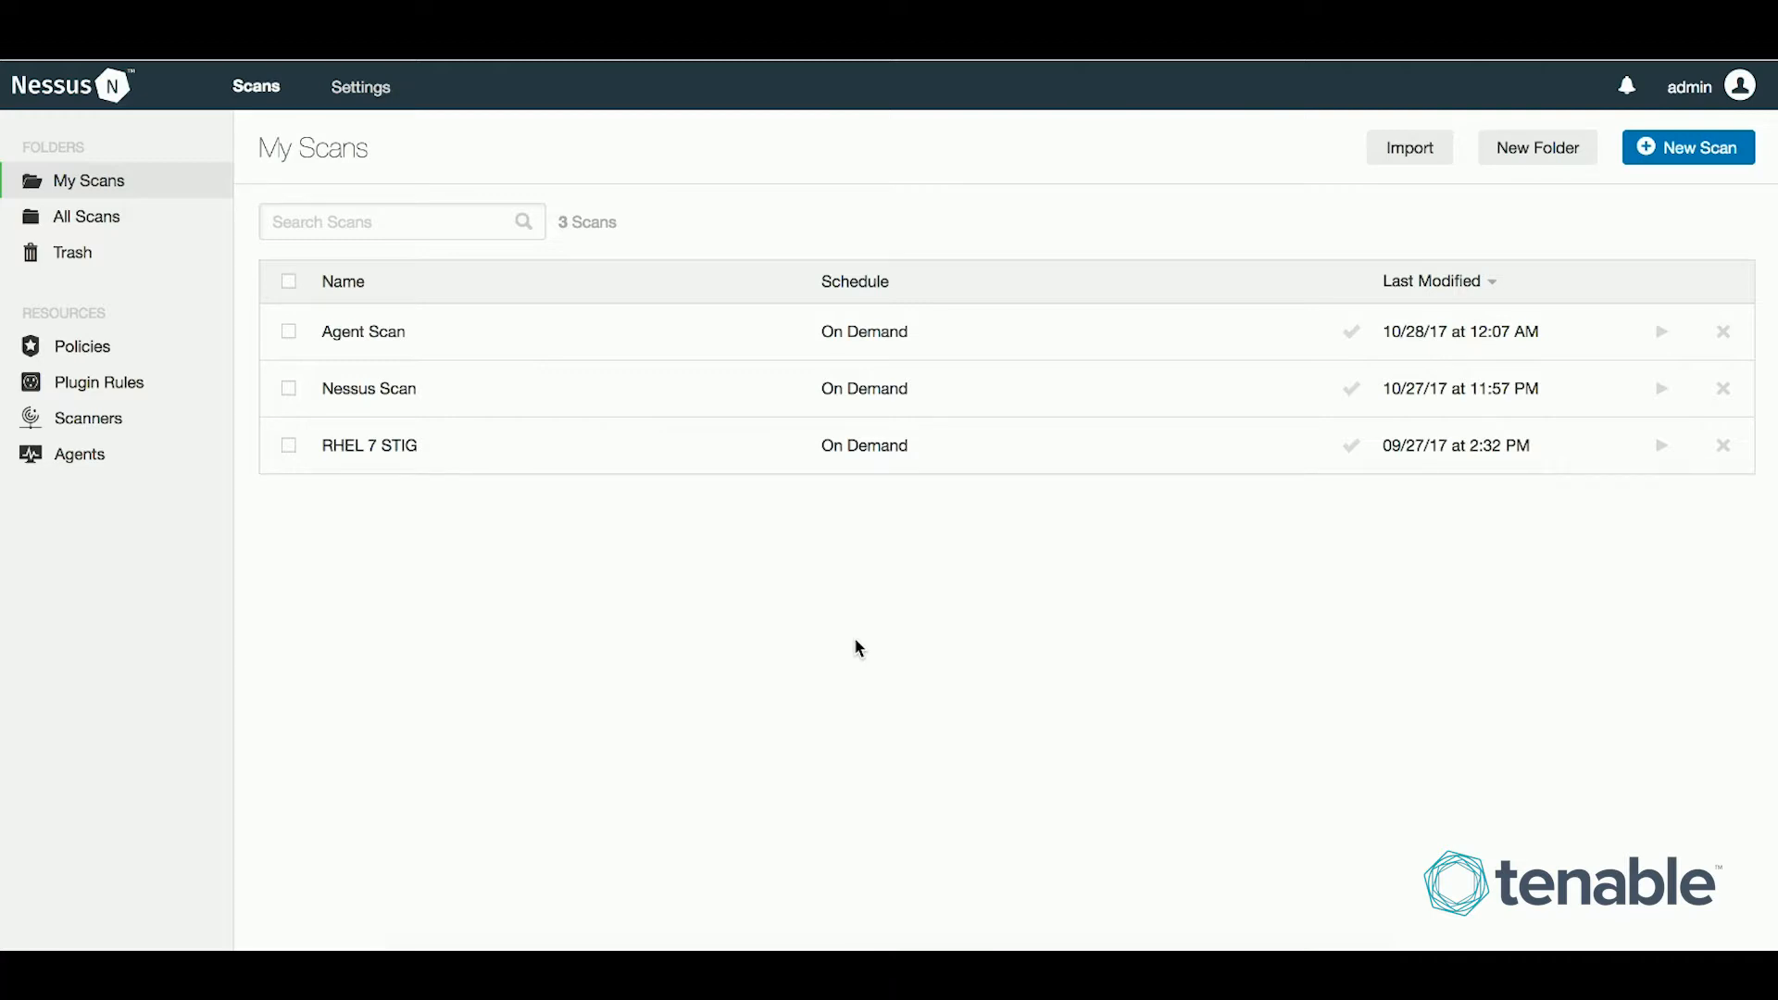
mouse_move(712, 557)
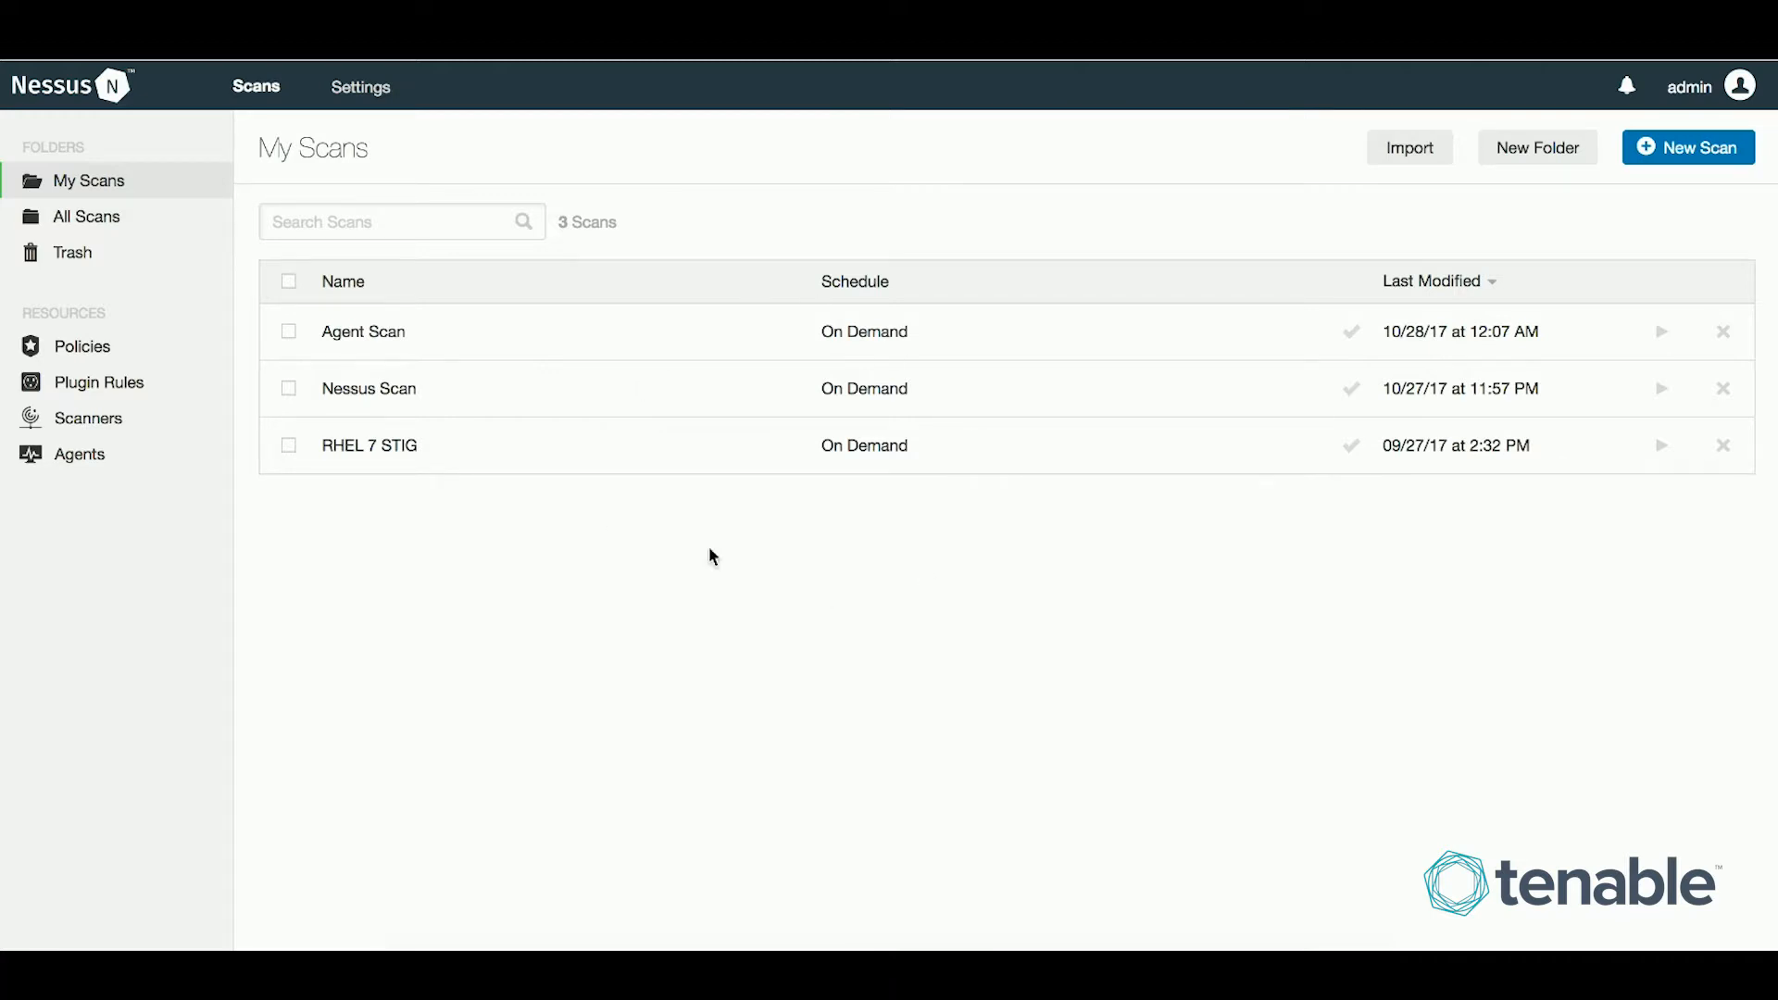
mouse_move(826, 291)
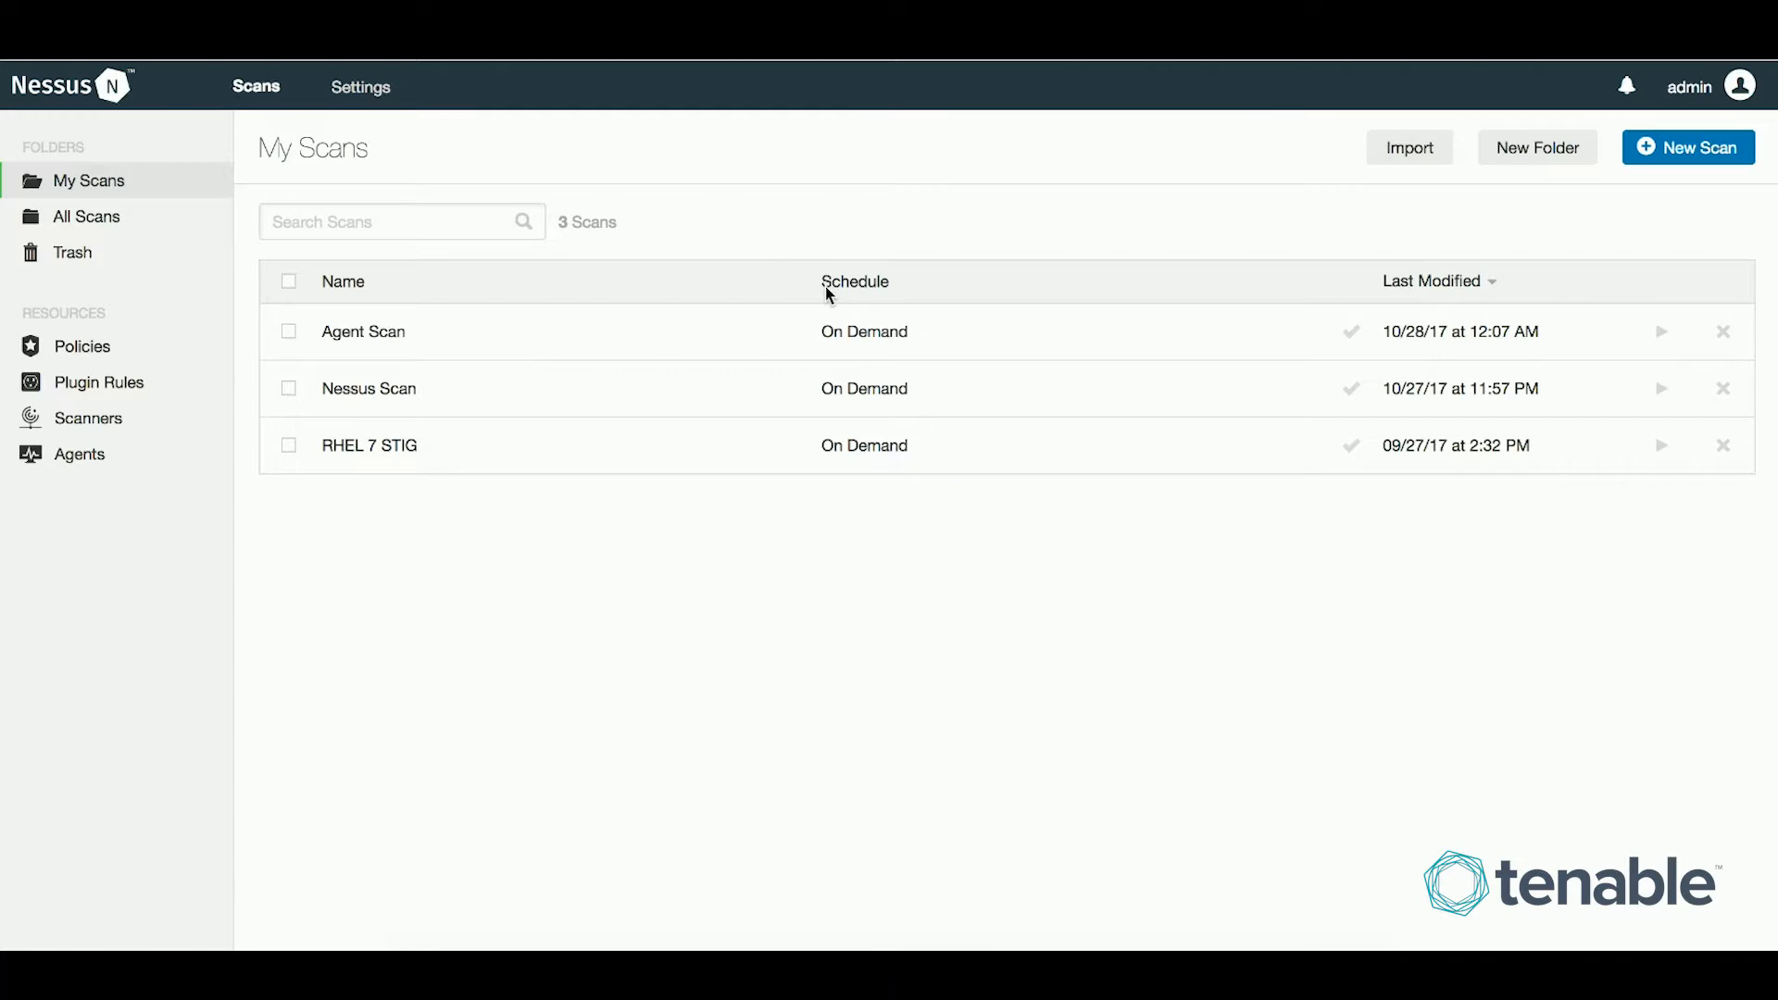
mouse_move(856, 548)
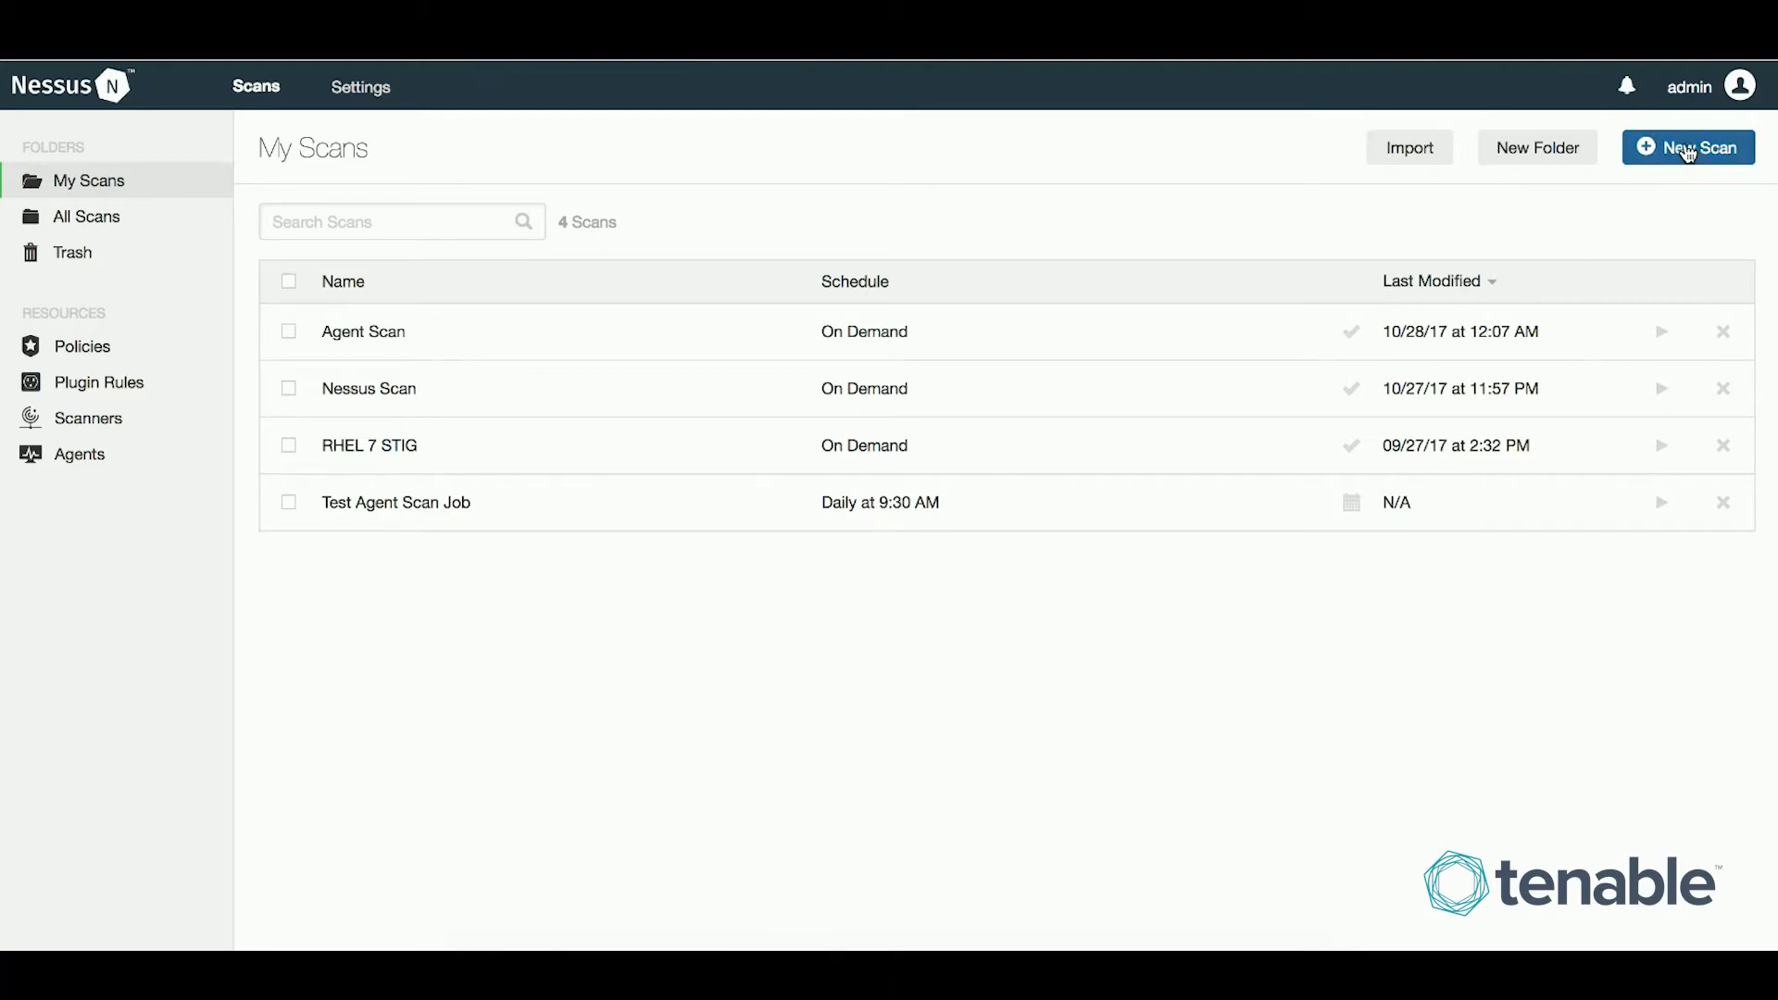
Create a Basic Agent Scan named 'Demo' with dashboard enabled and agent group Test, and save it.
click(1688, 148)
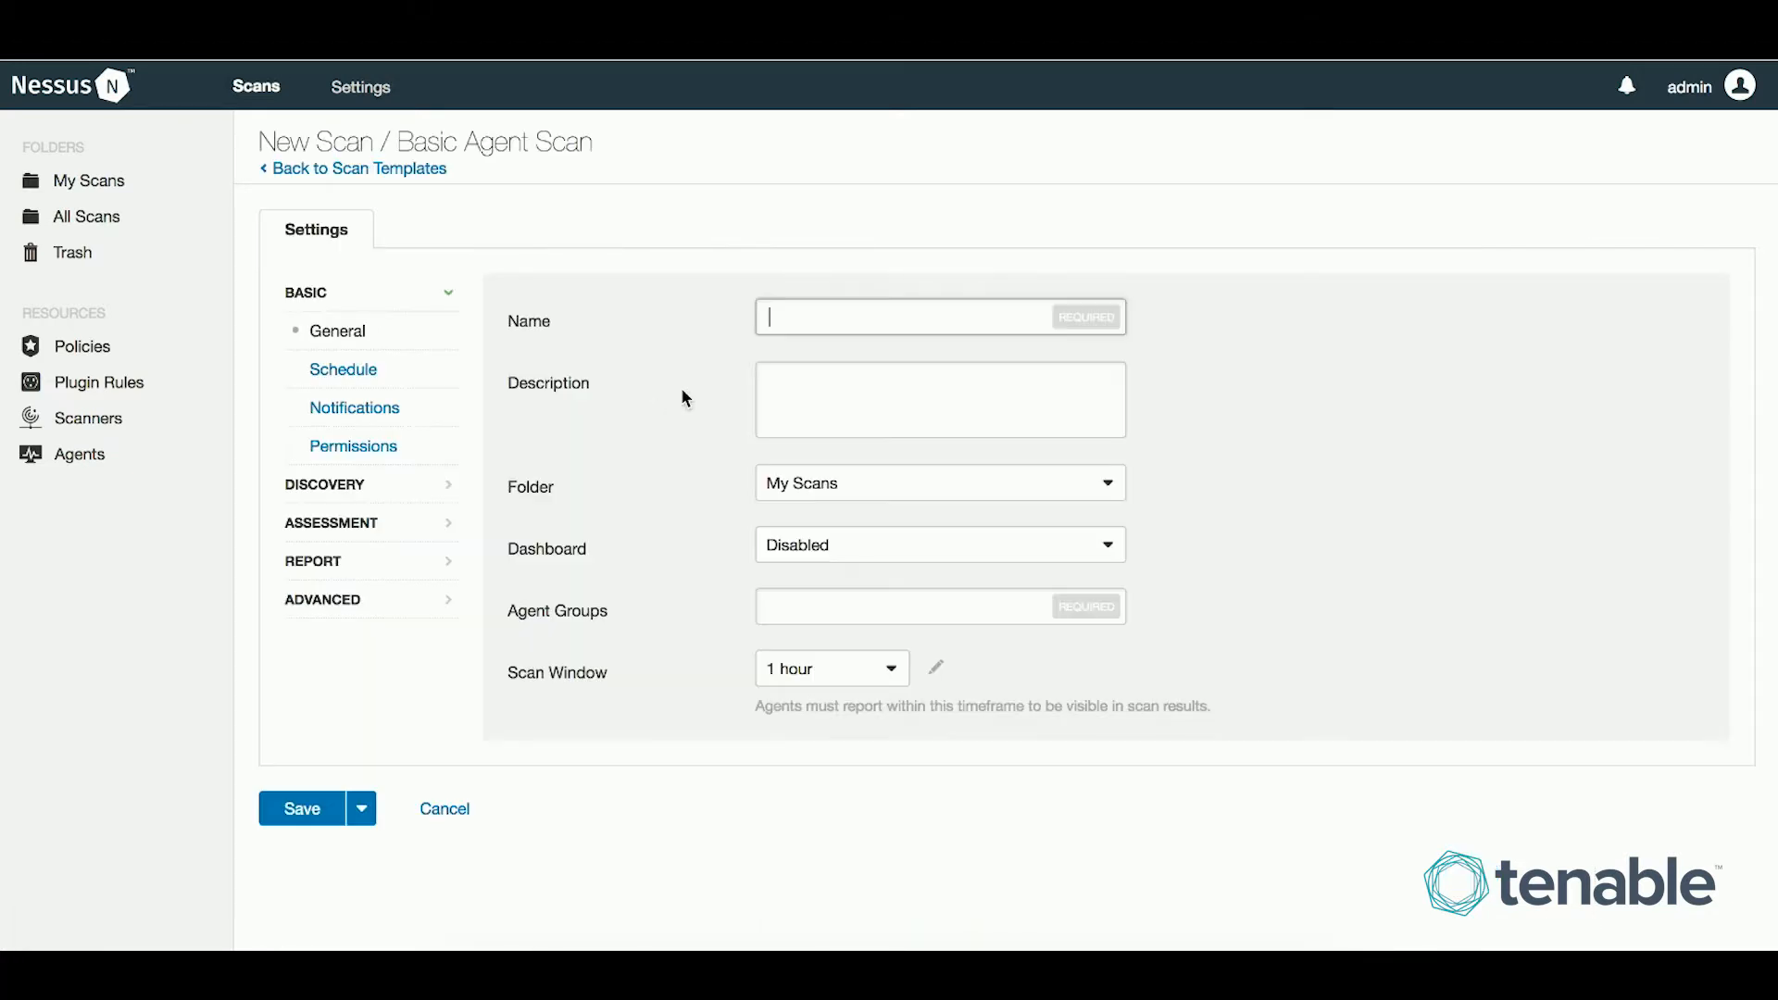
text(Demo)
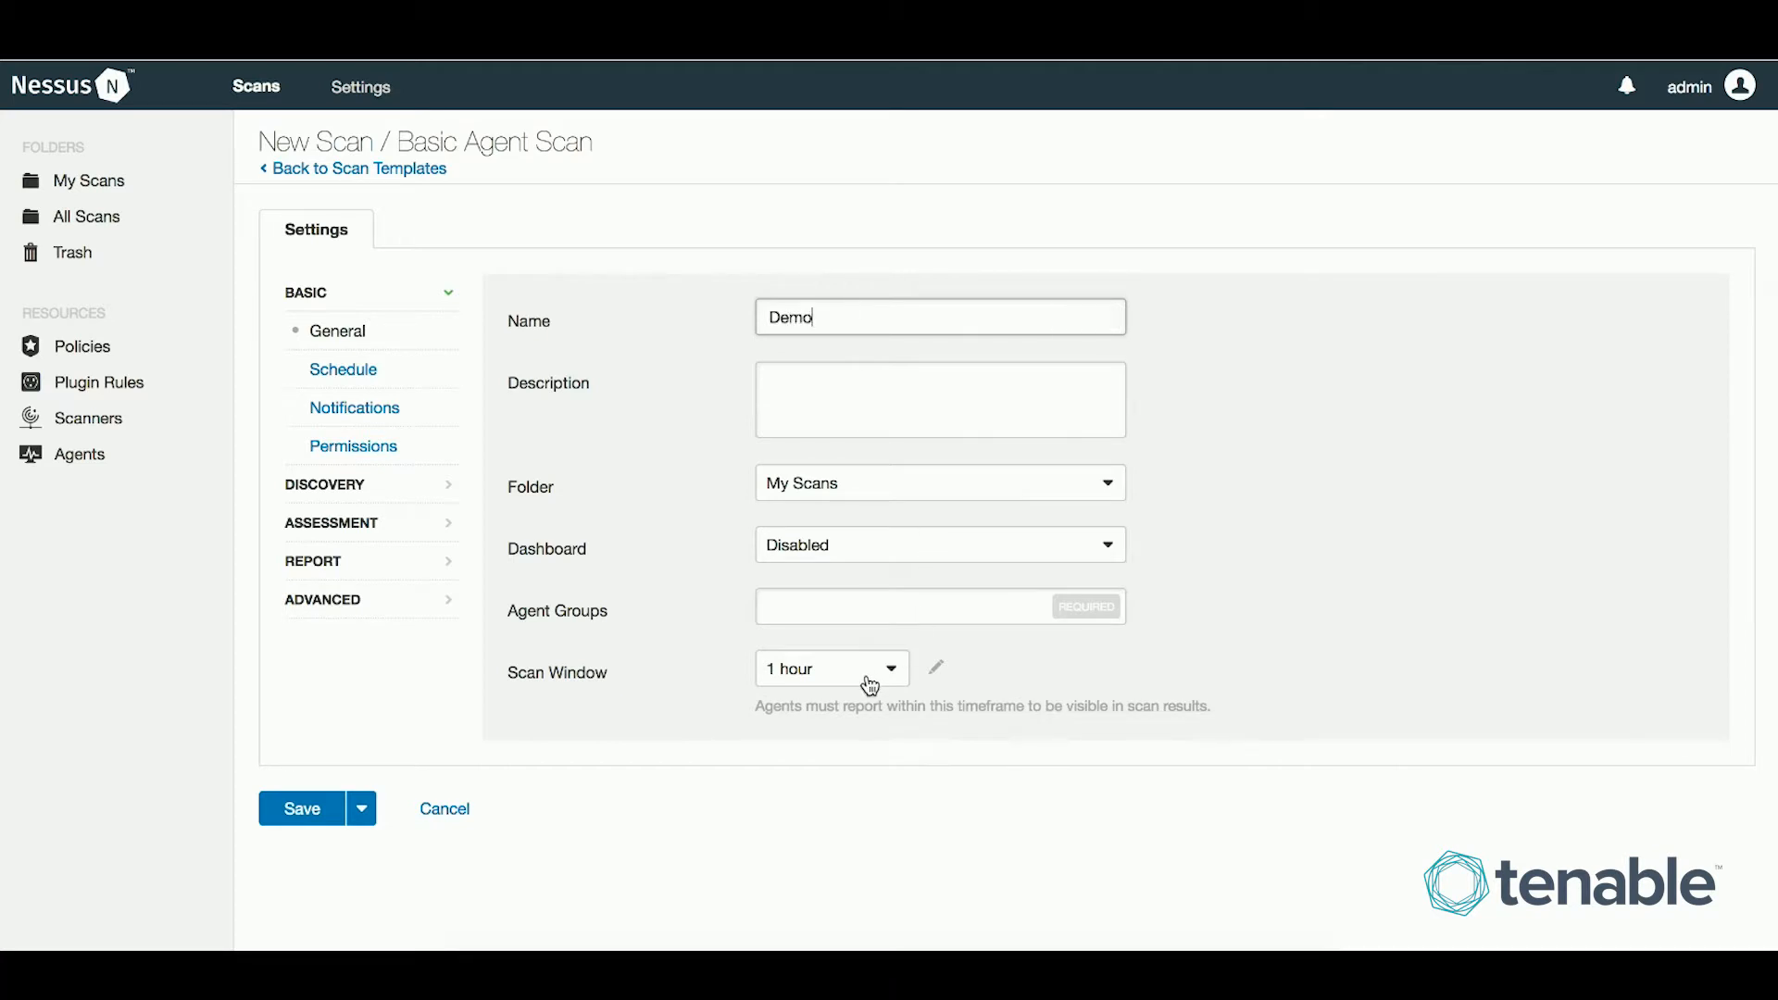
click(831, 669)
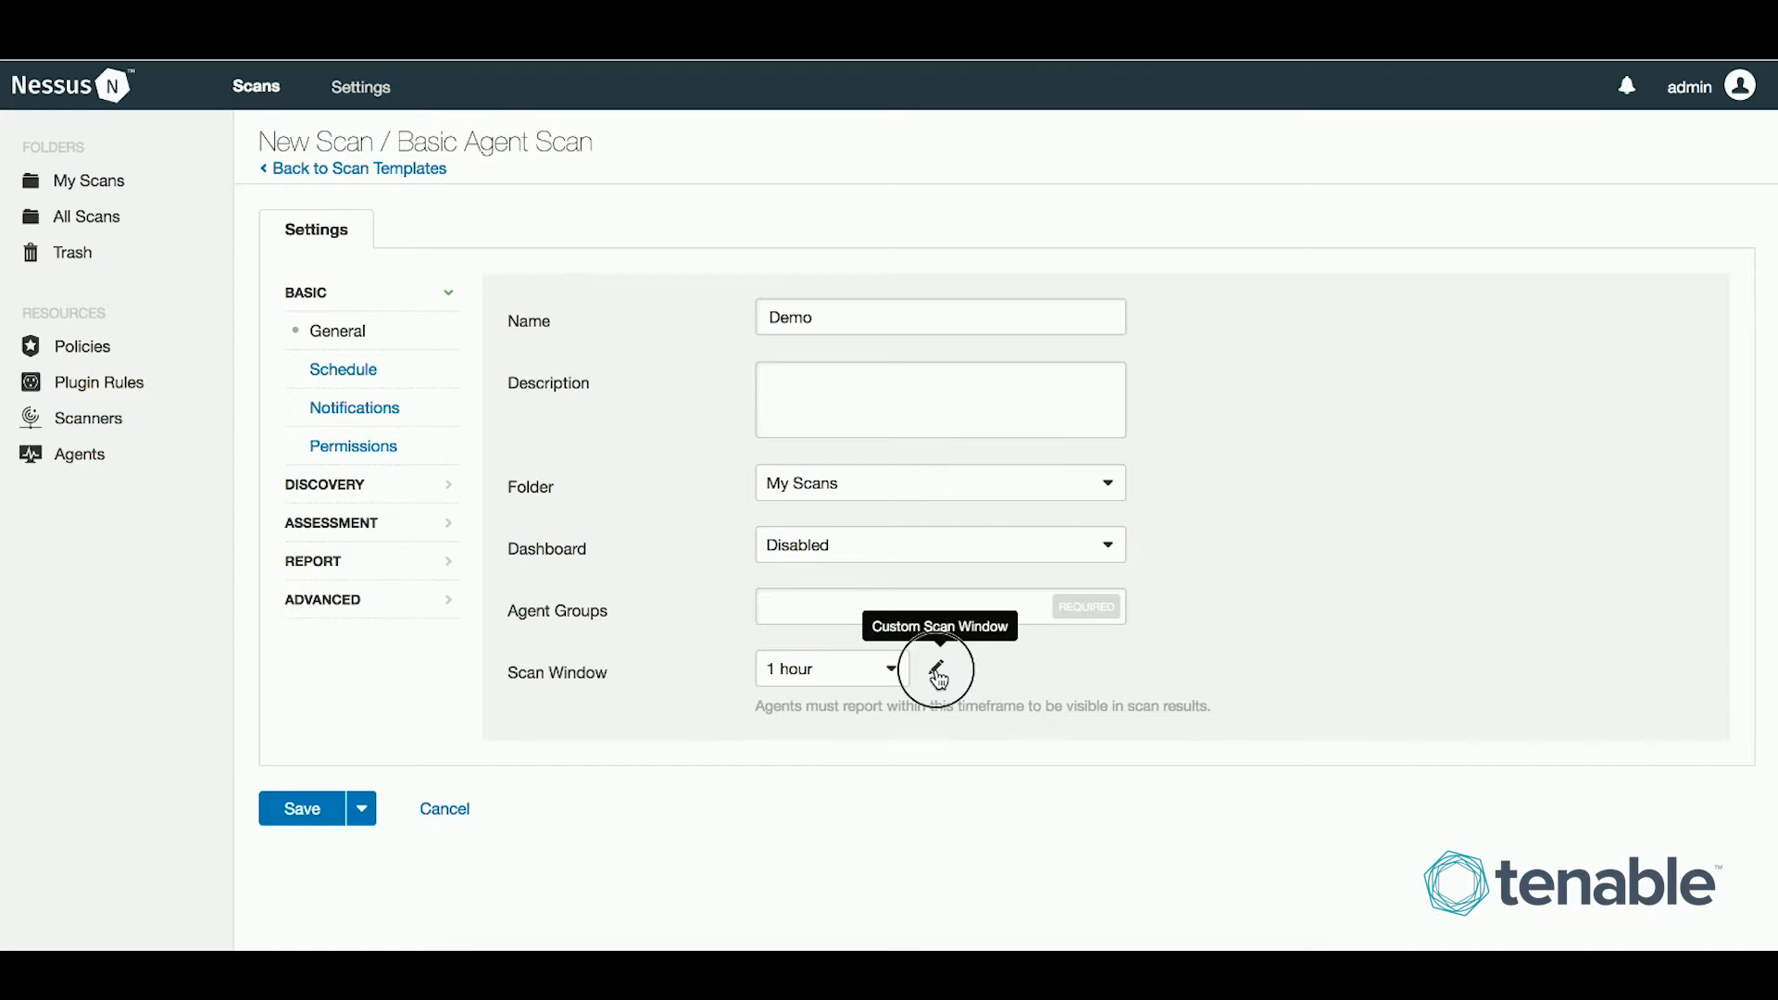
click(938, 669)
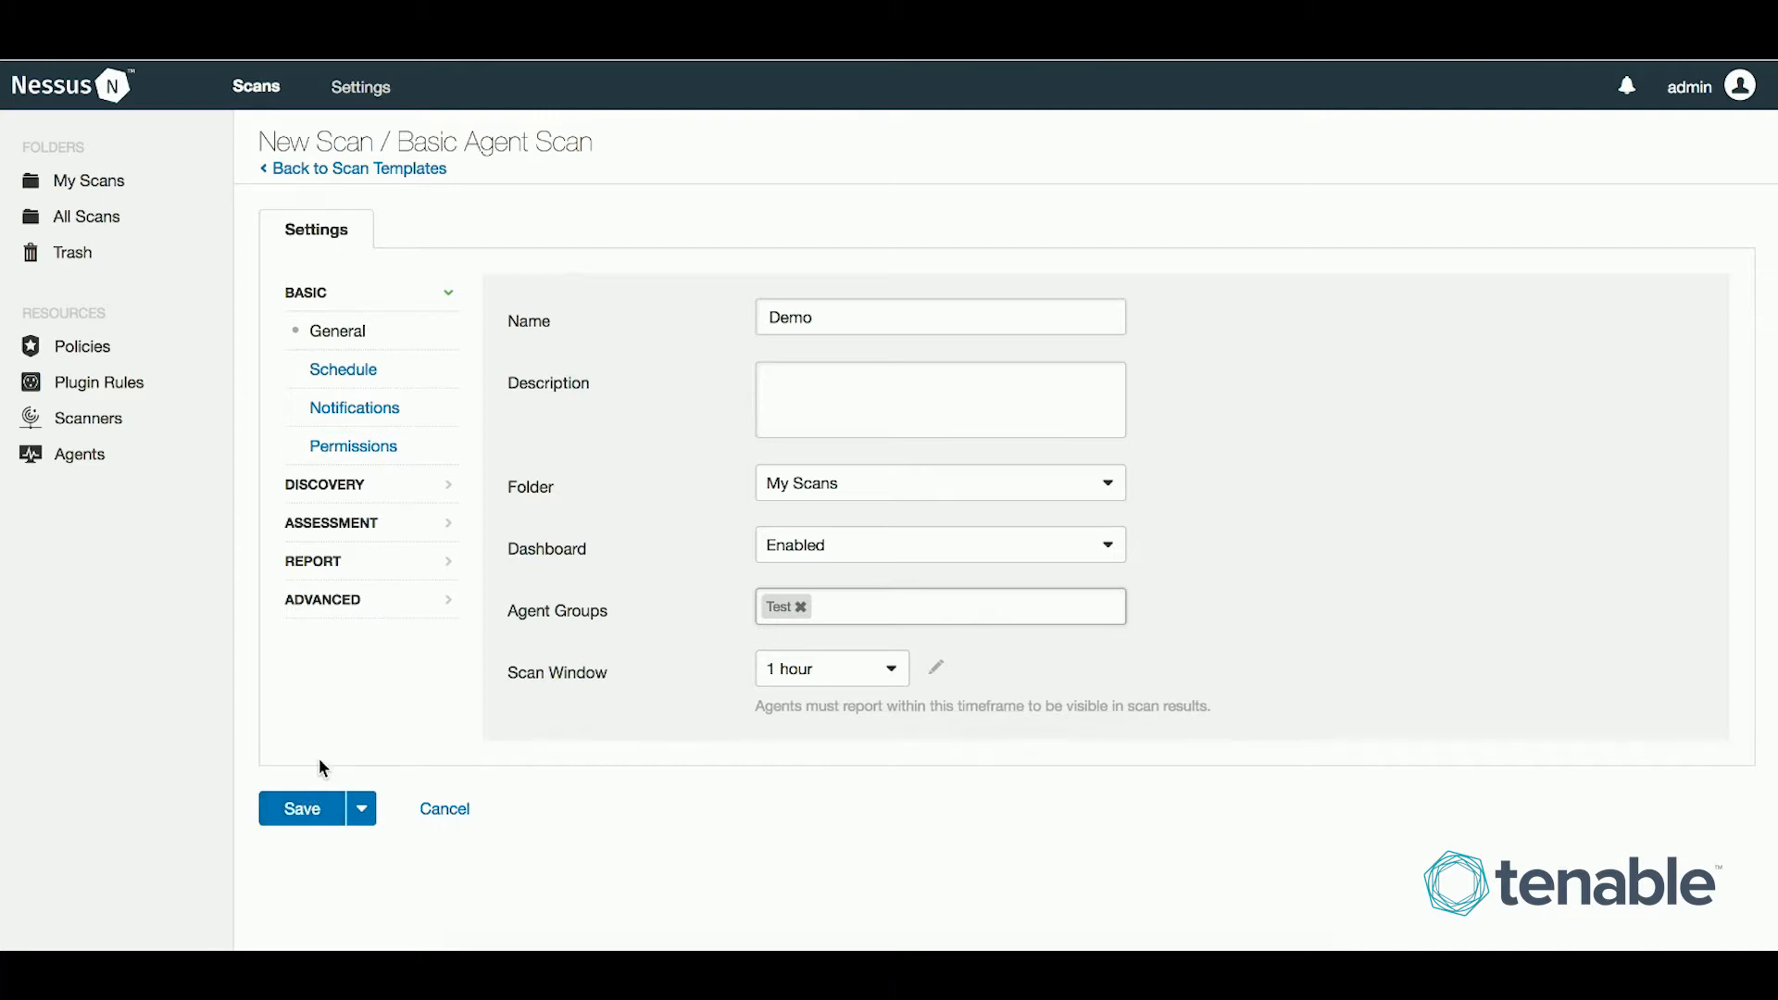
click(300, 810)
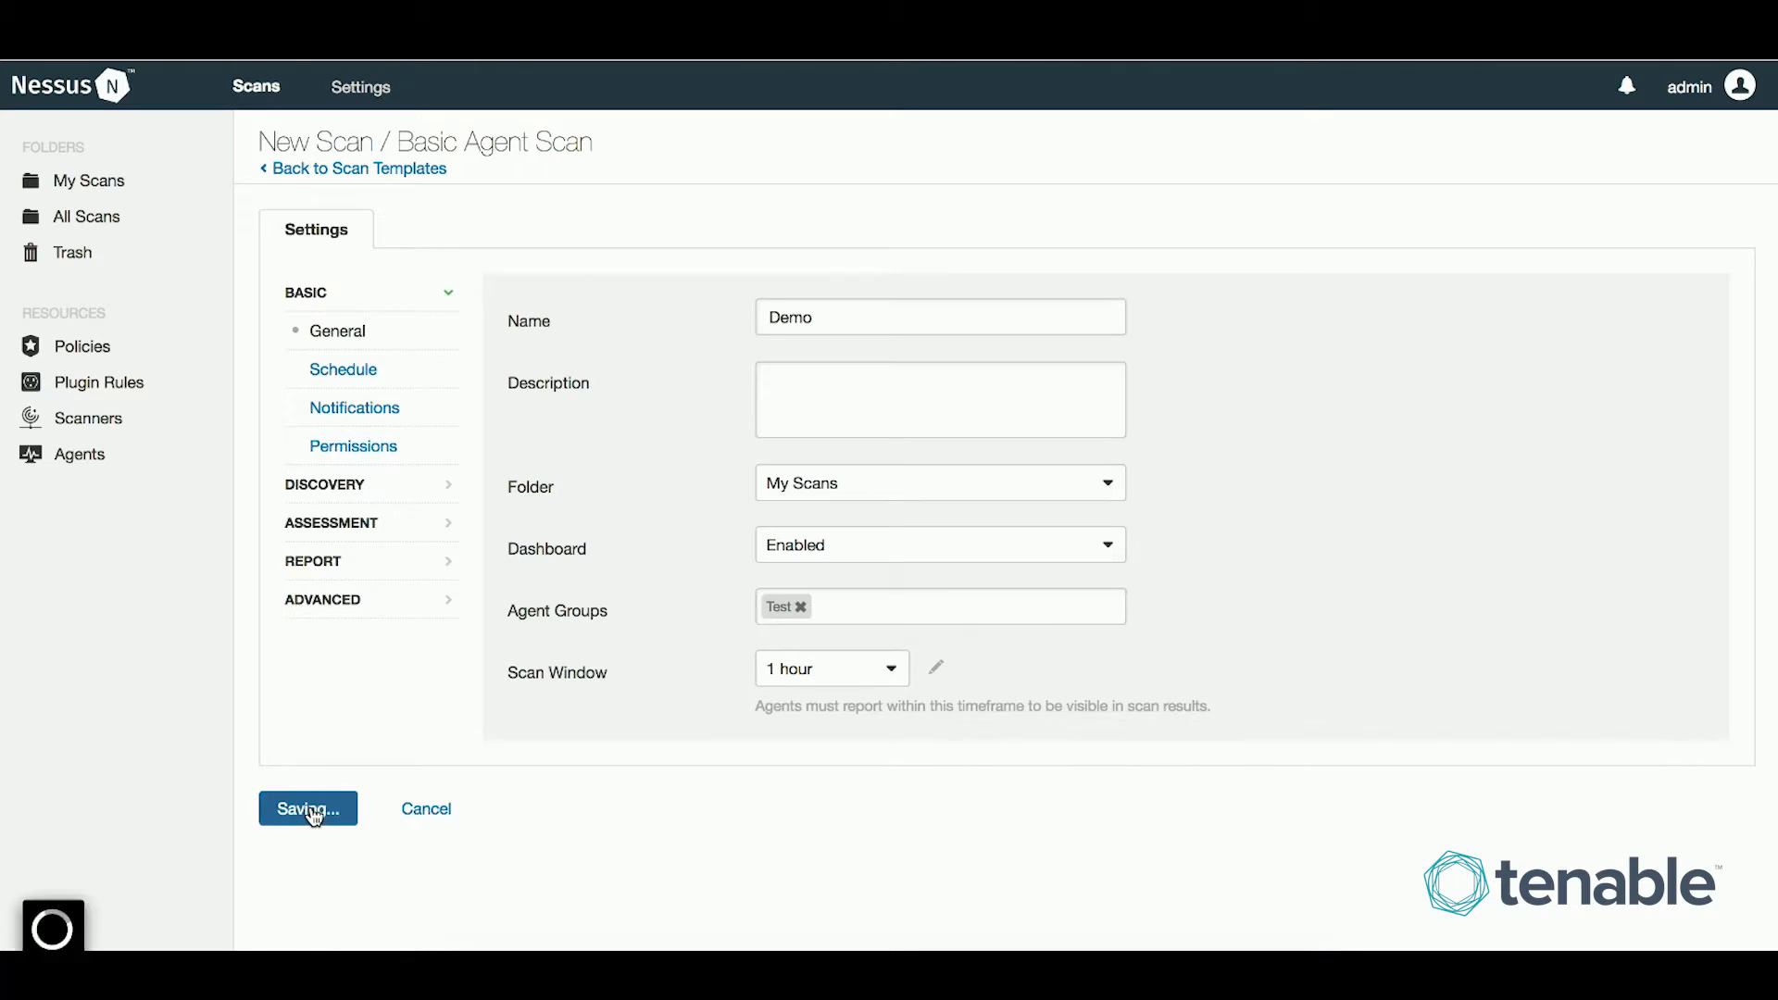
Confirm Demo is listed in My Scans and view the Agent Scan results dashboard.
click(306, 810)
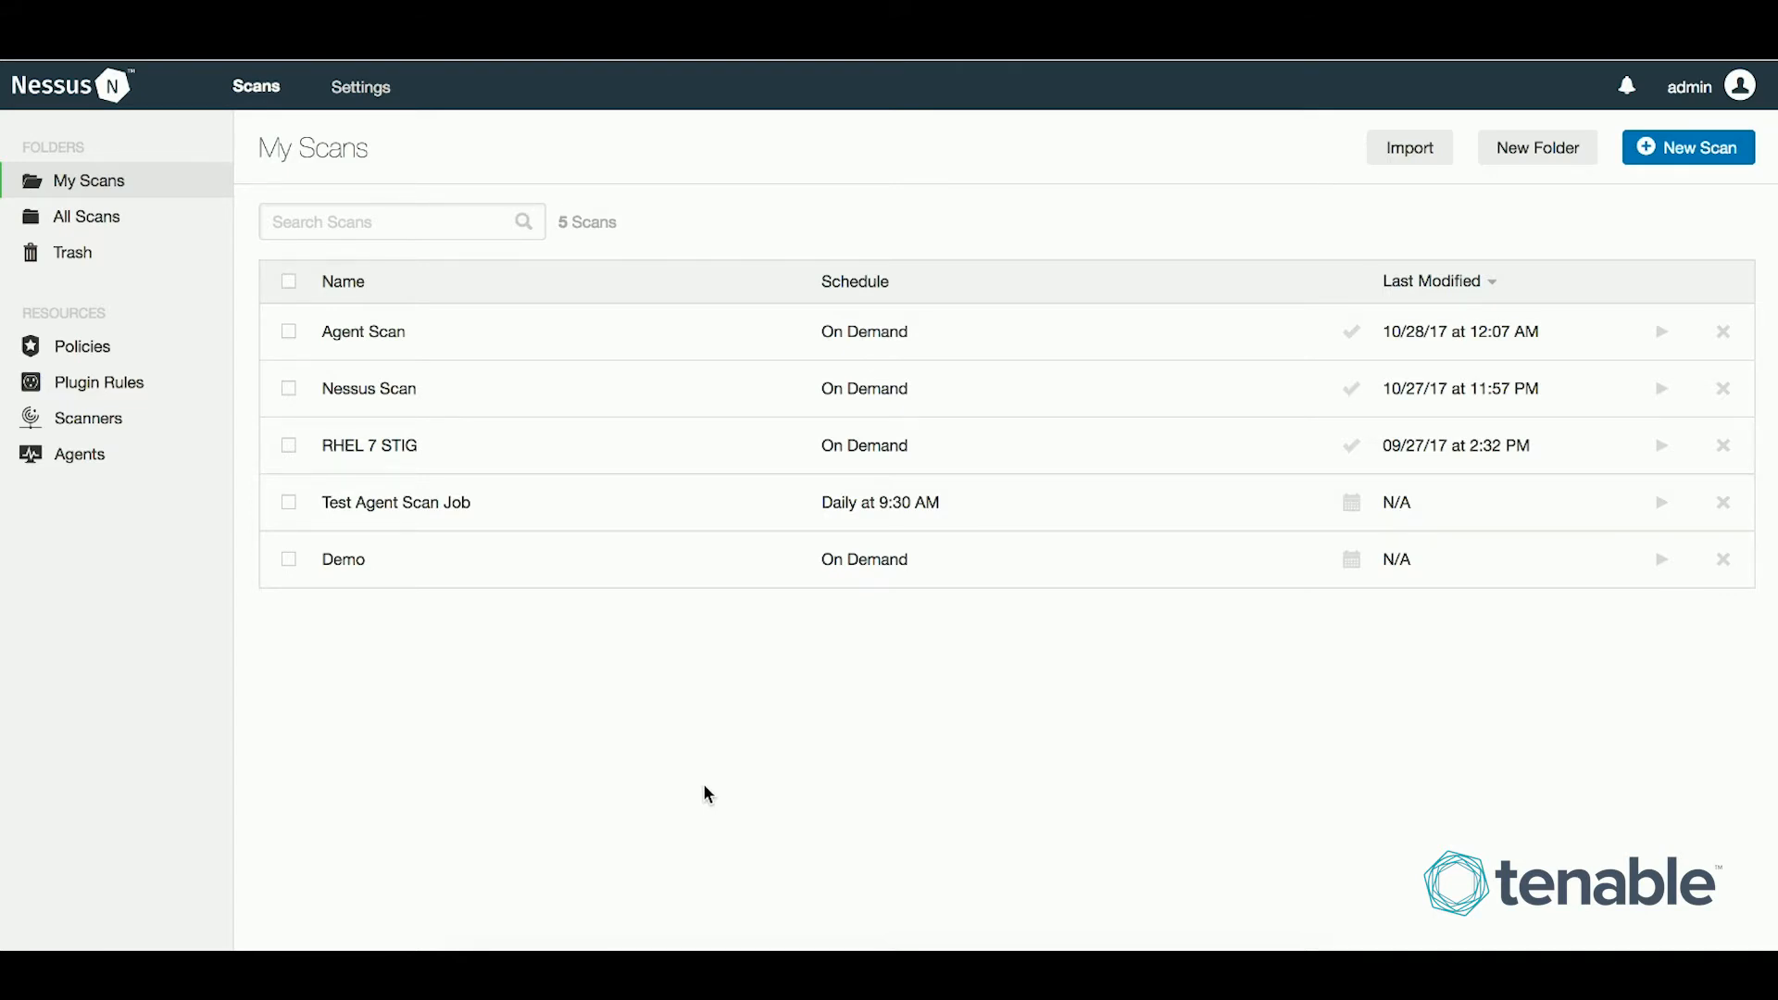
mouse_move(647, 782)
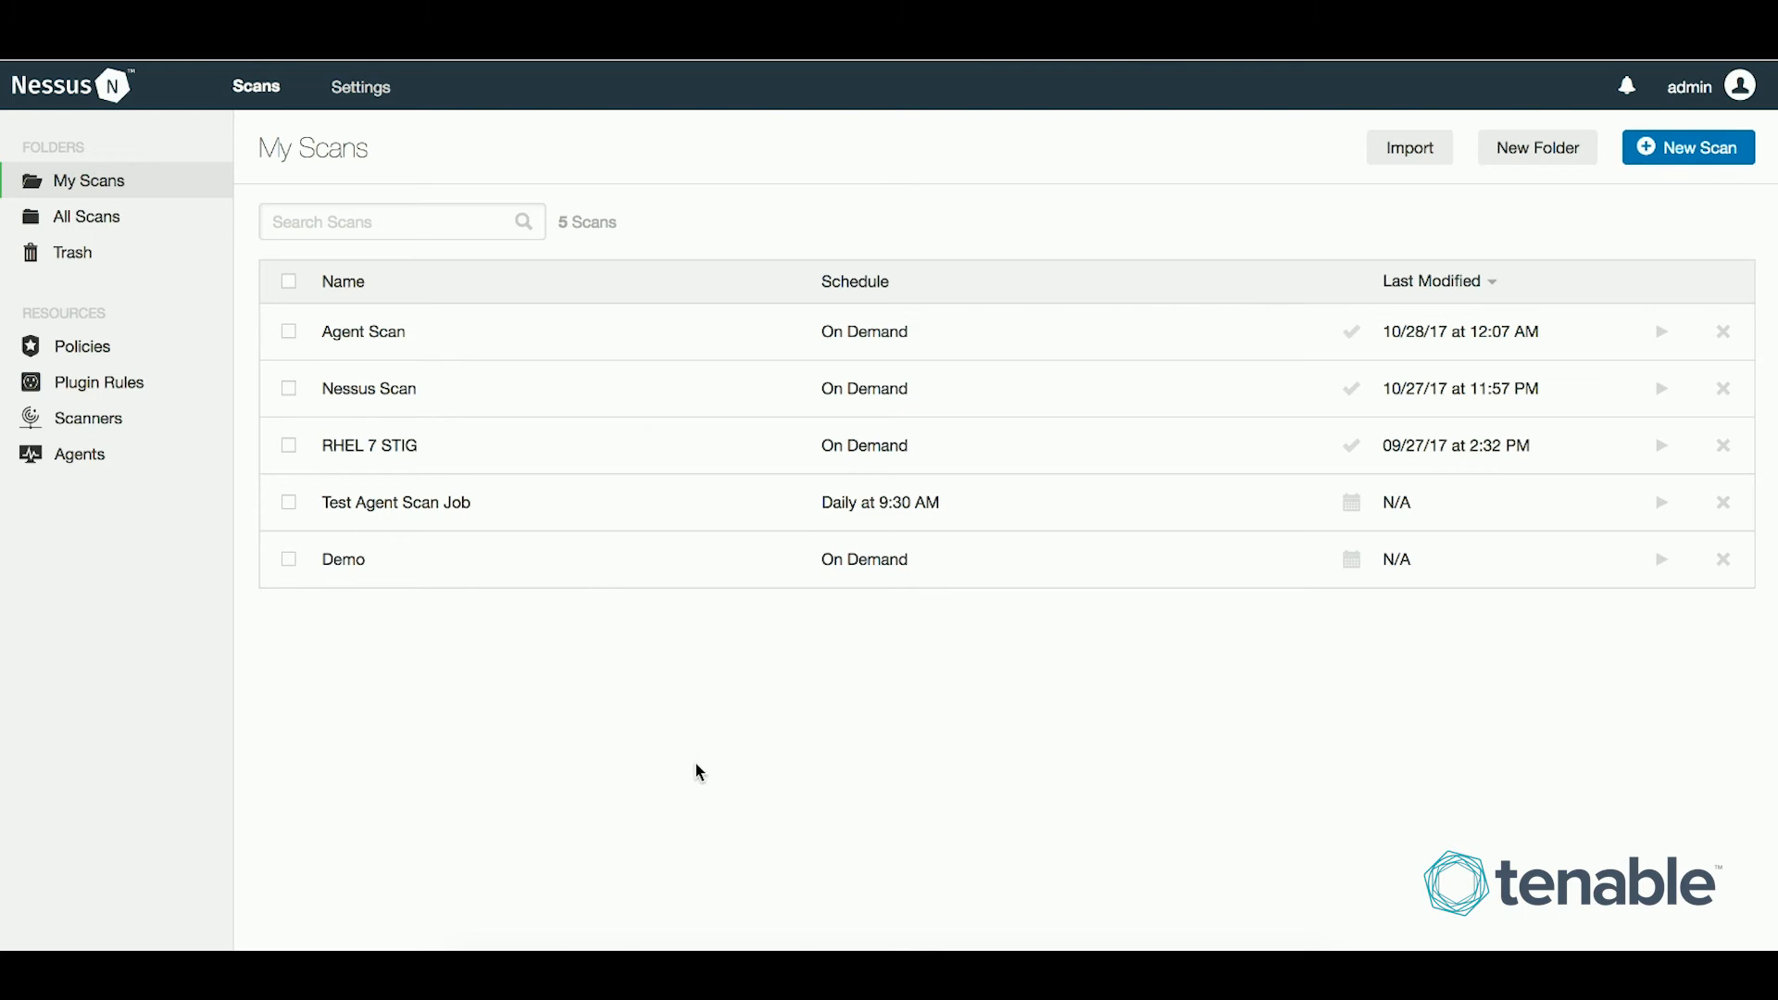
mouse_move(623, 706)
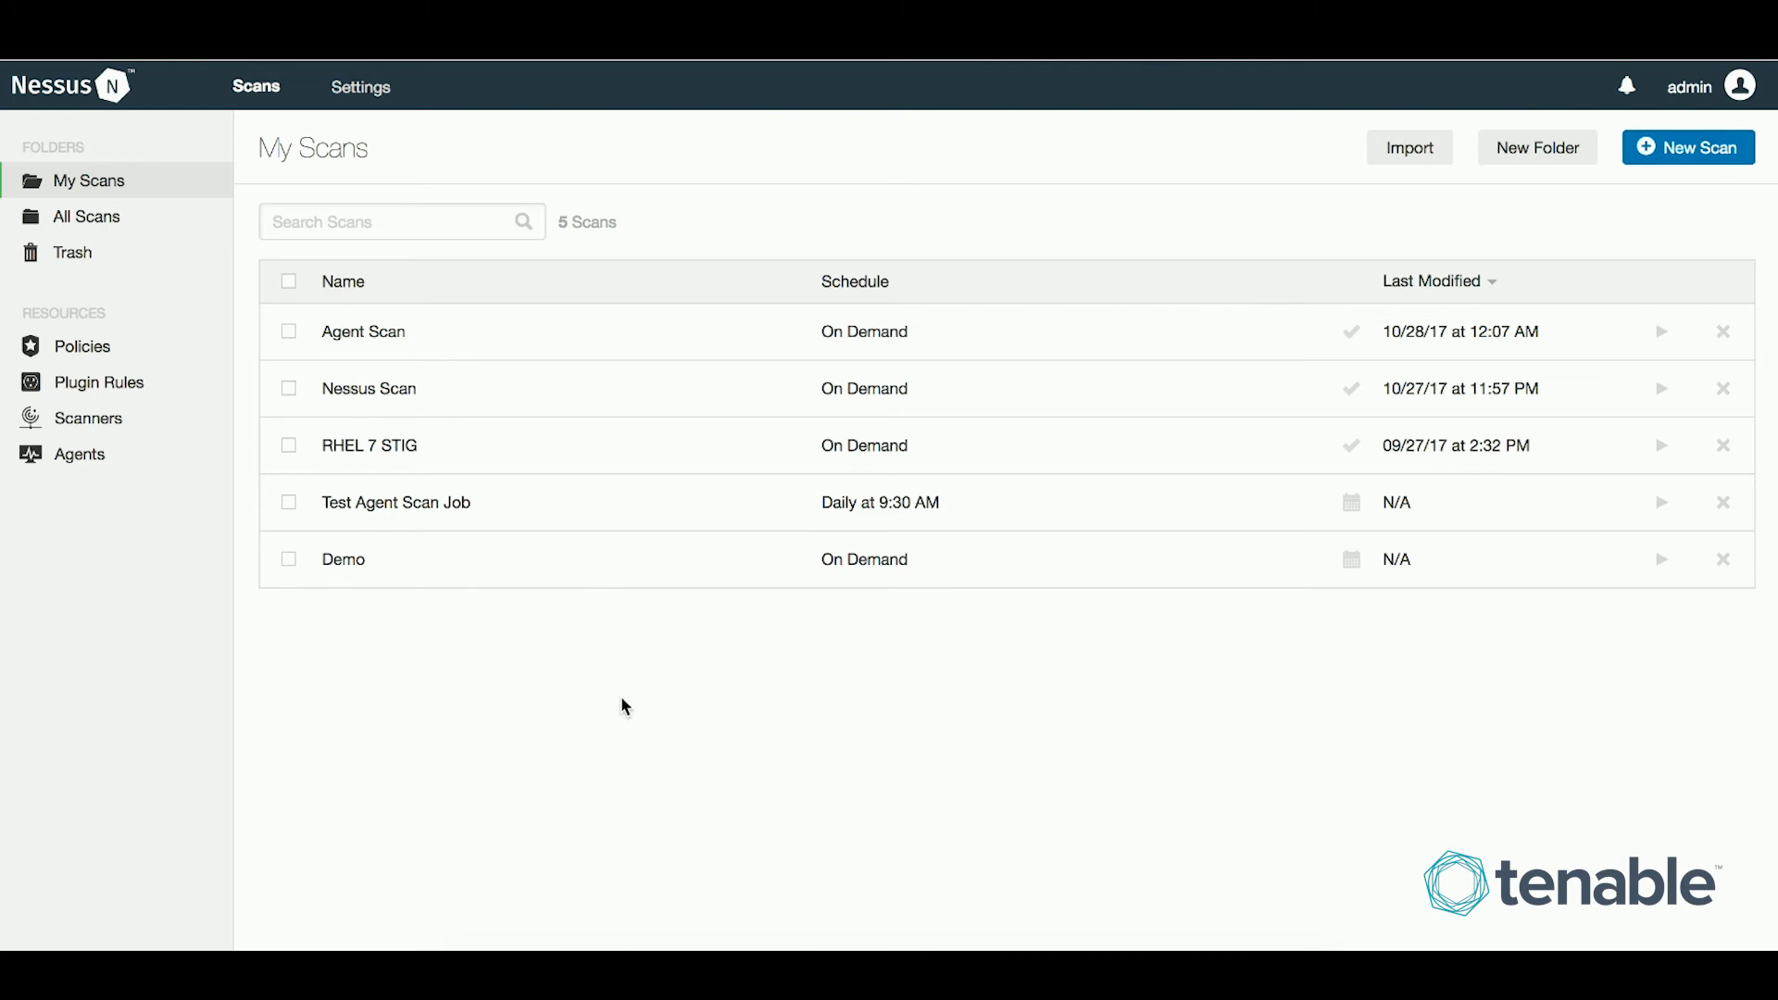
click(364, 331)
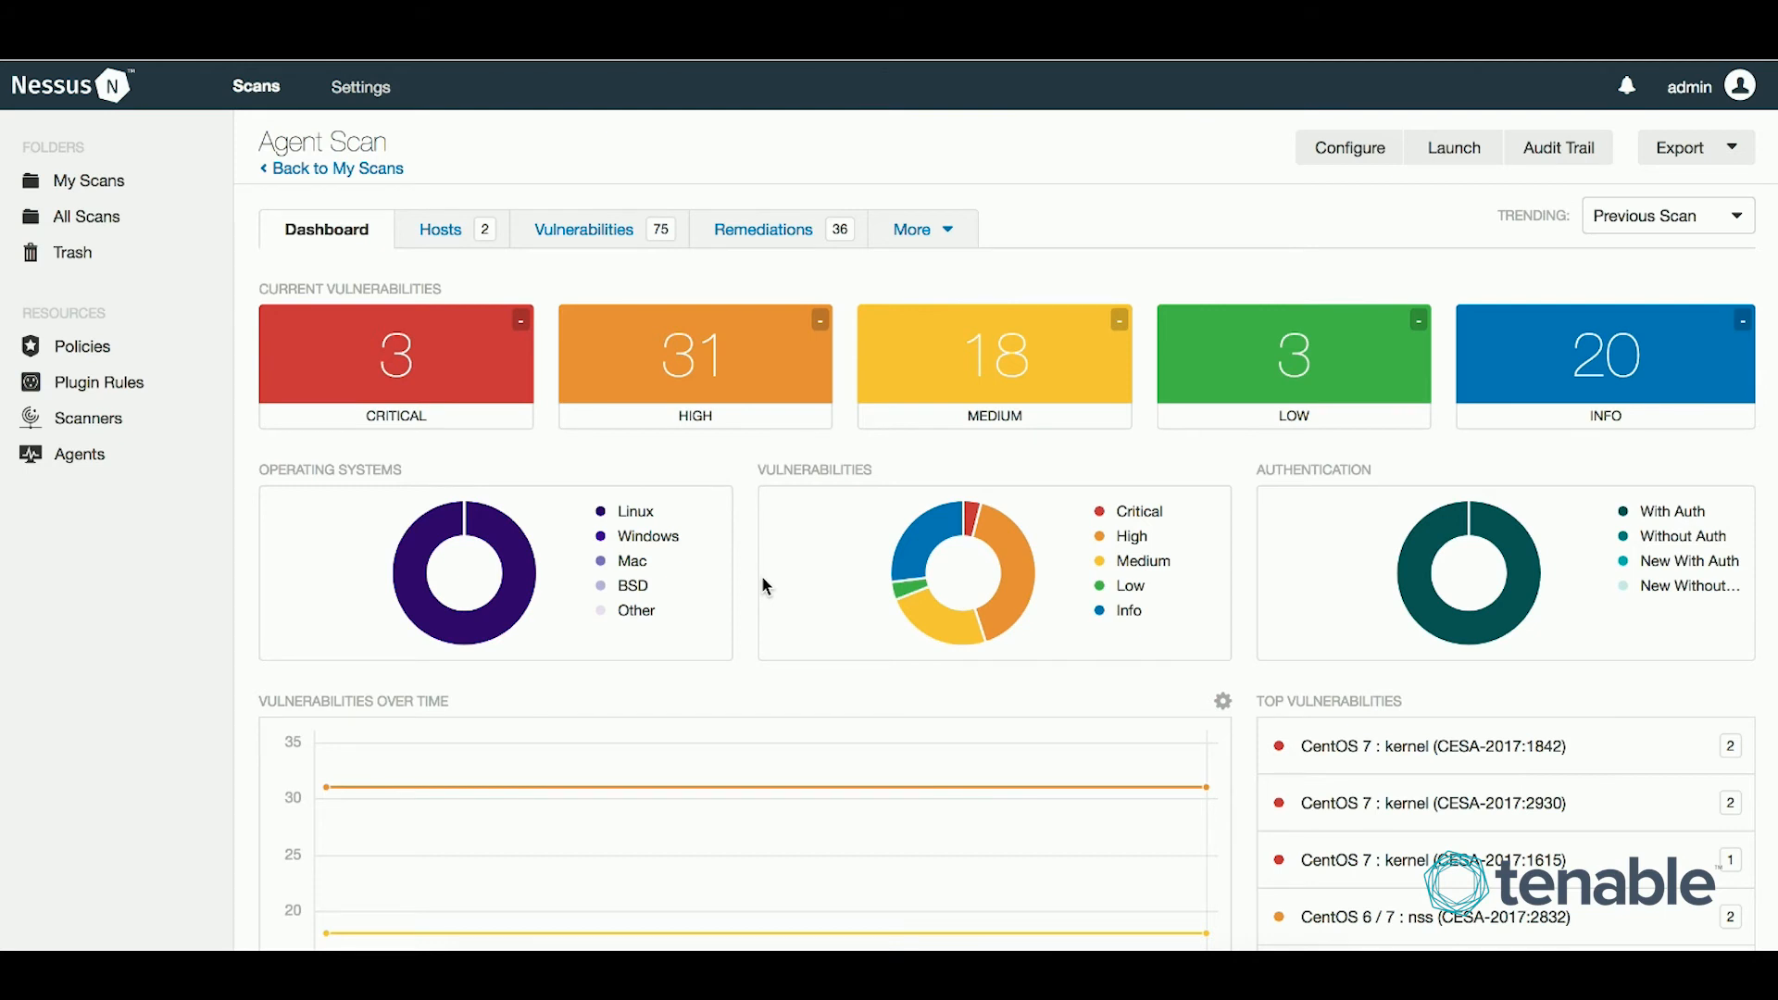
Review the CentOS 7 kernel (CESA-2017:1842) vulnerability details, then return to My Scans.
click(584, 229)
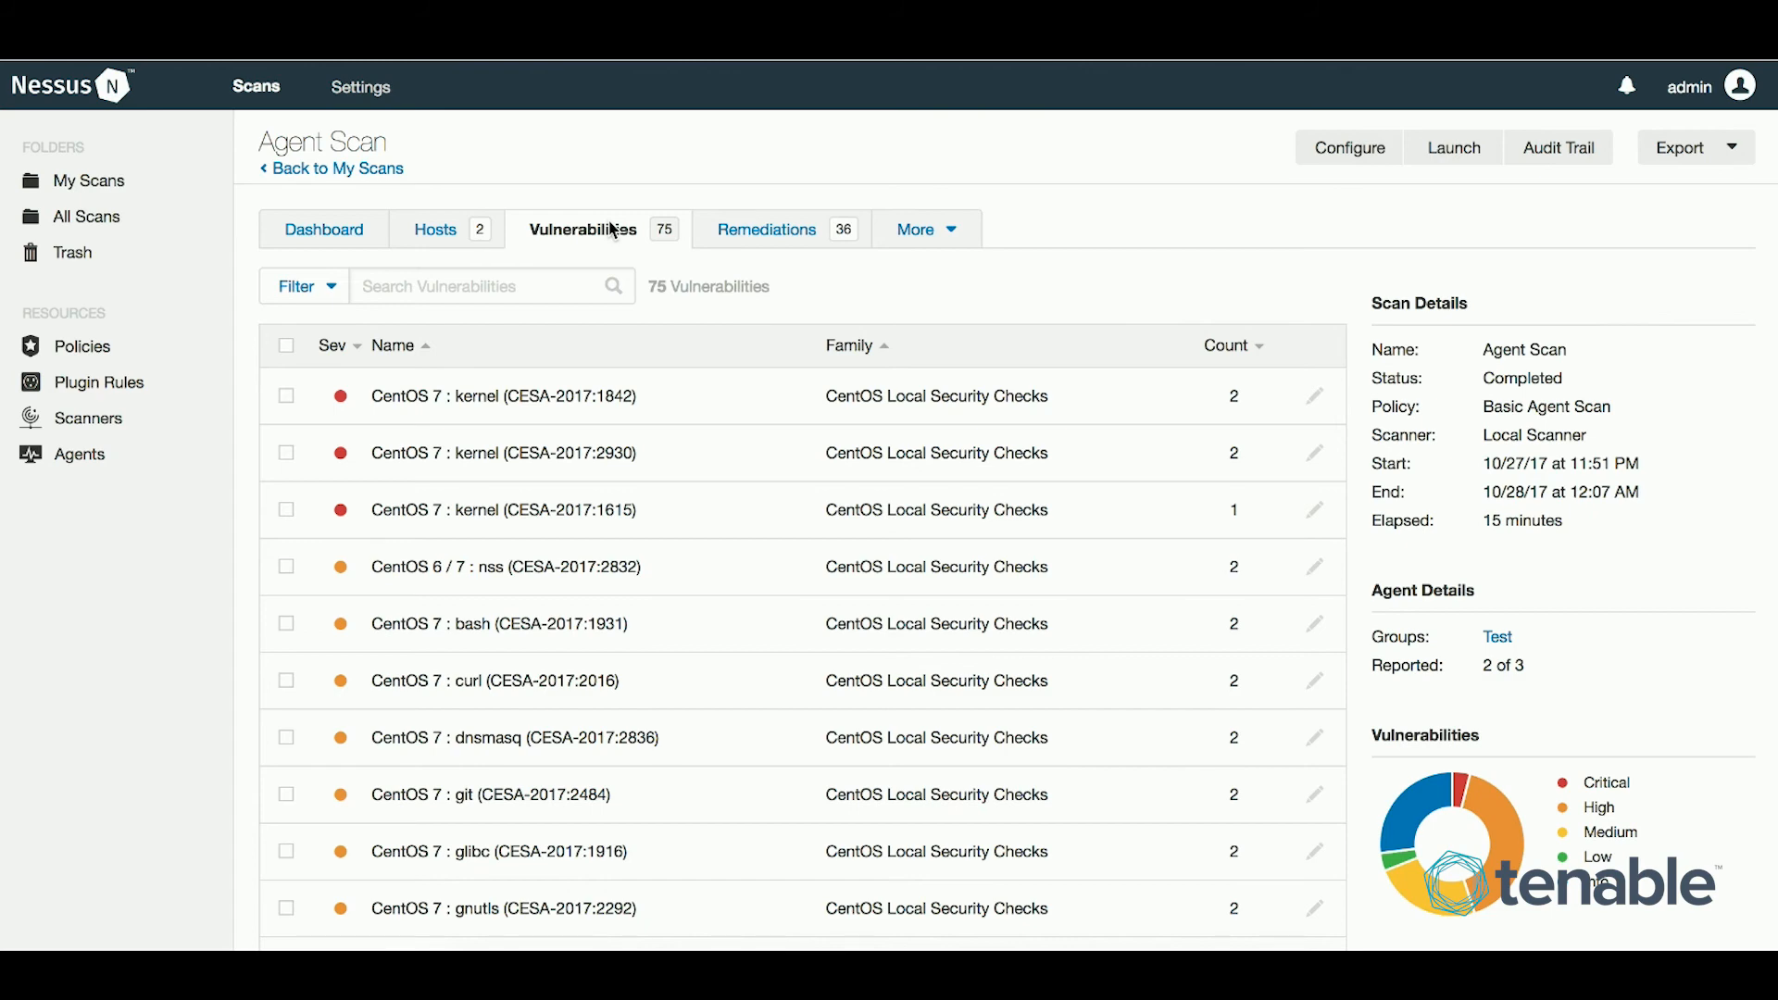
mouse_move(561, 354)
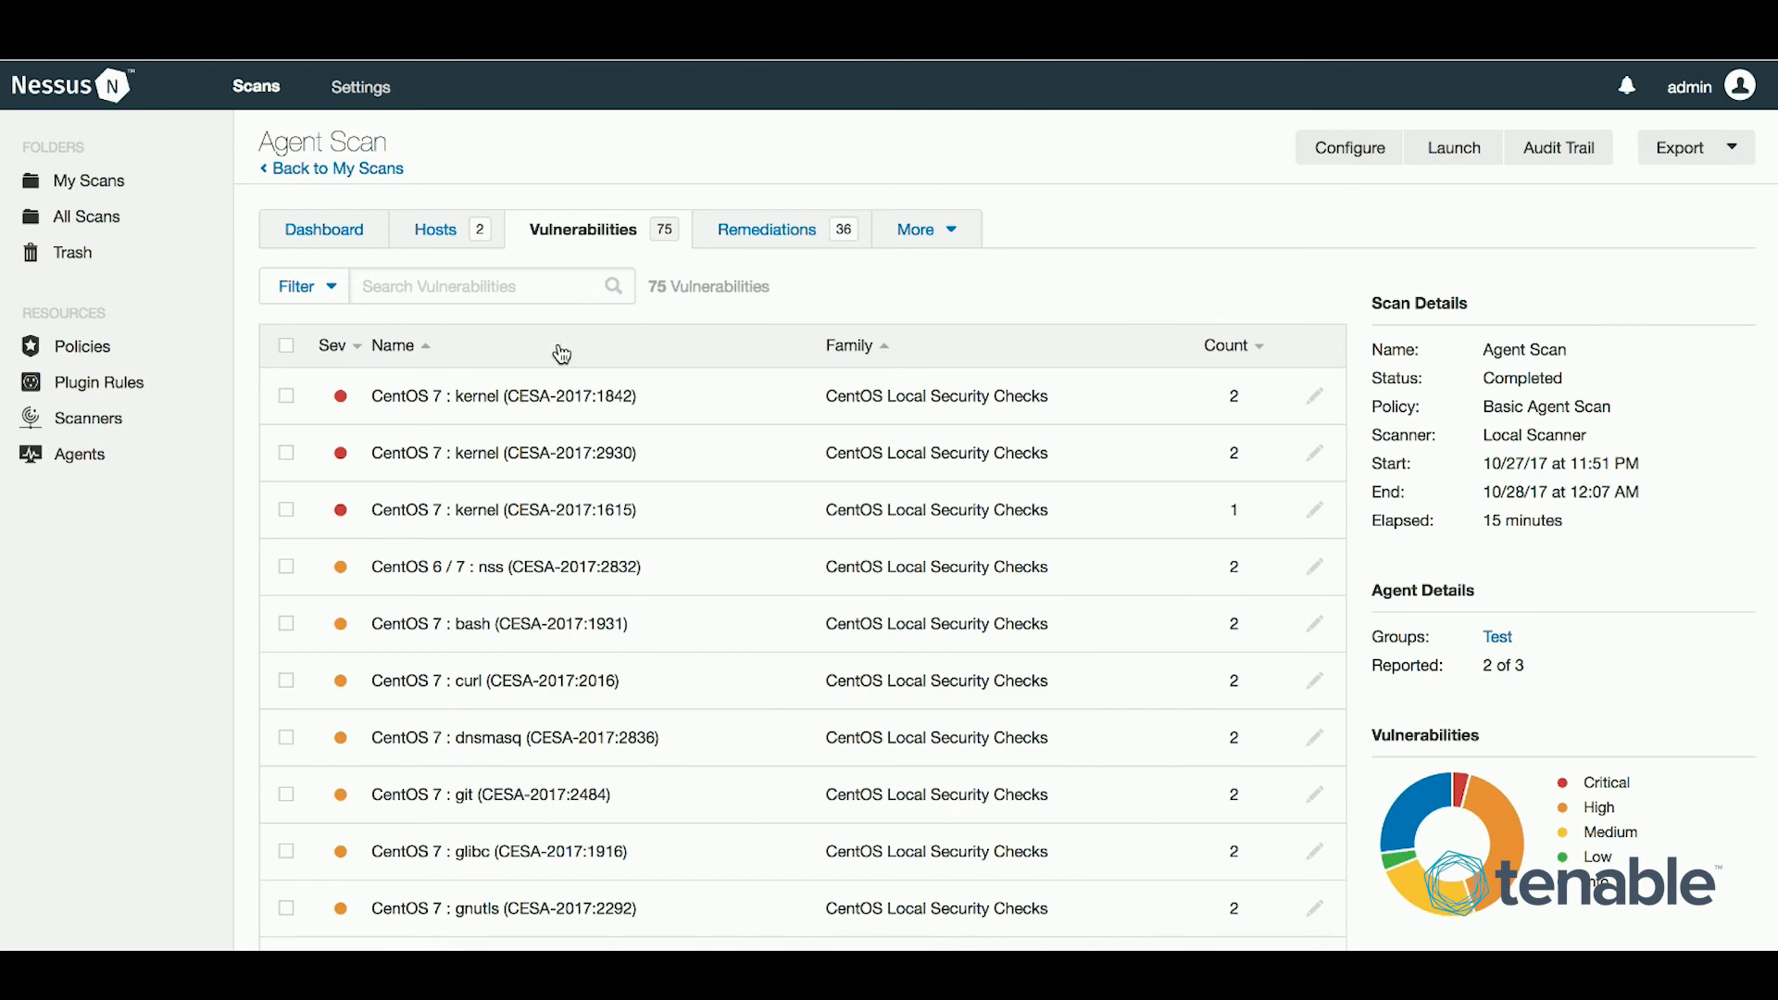
click(504, 396)
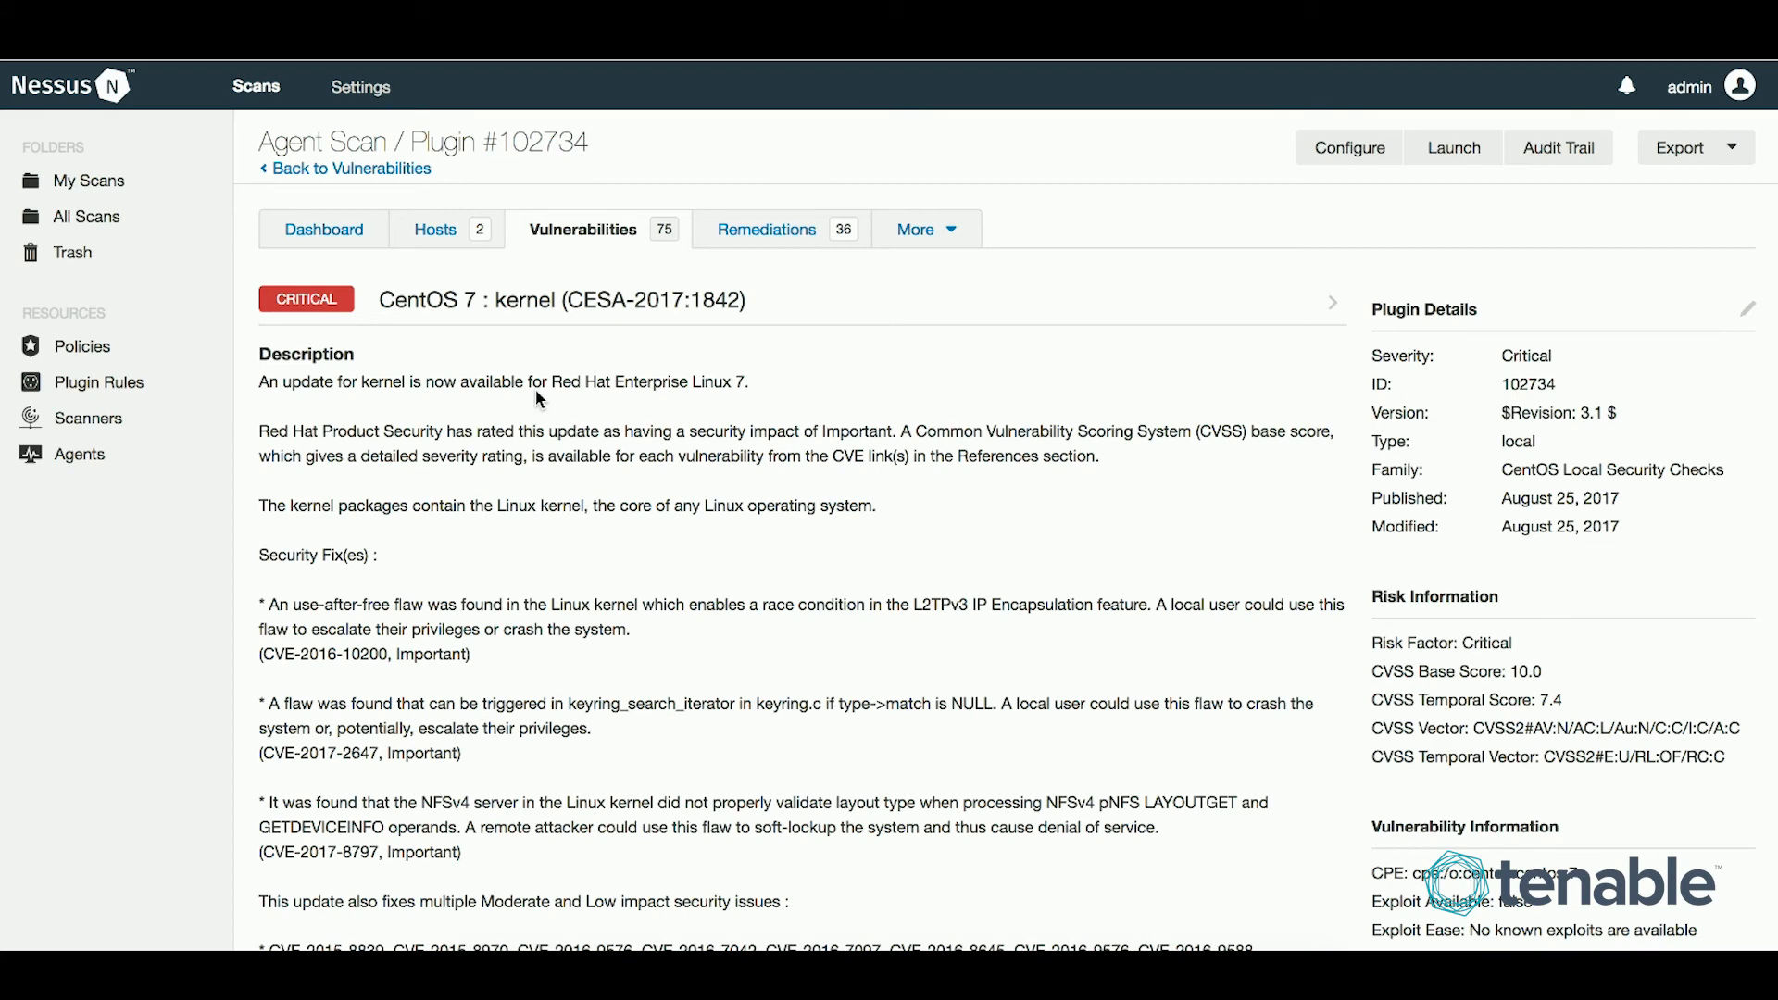
click(255, 87)
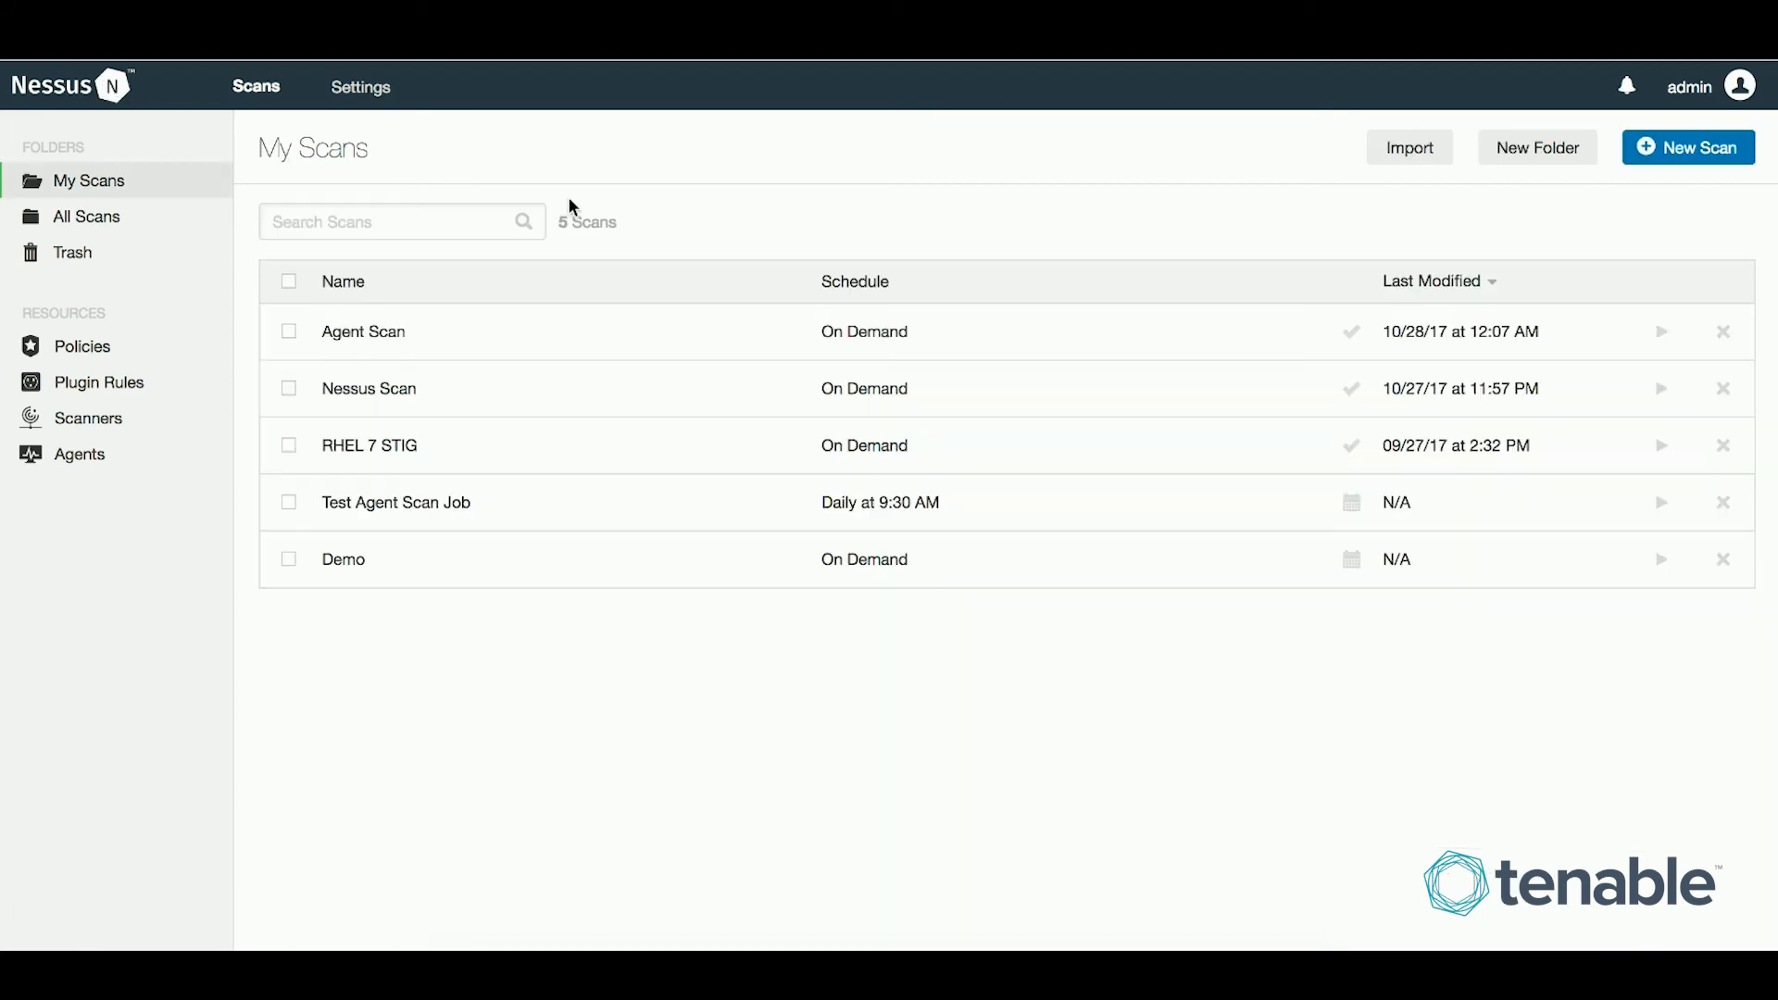